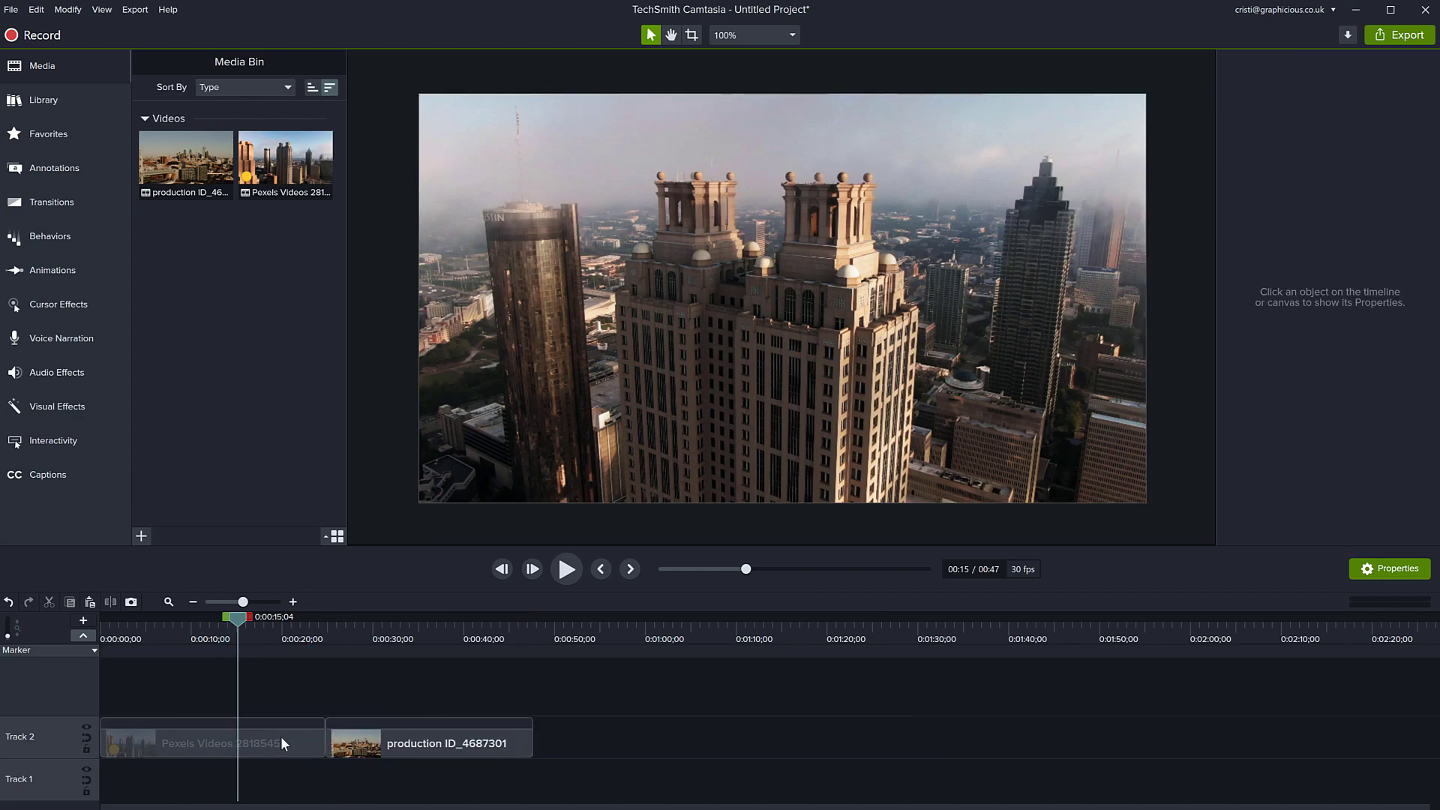
{"action": "mouse_move", "coordinate": [131, 745]}
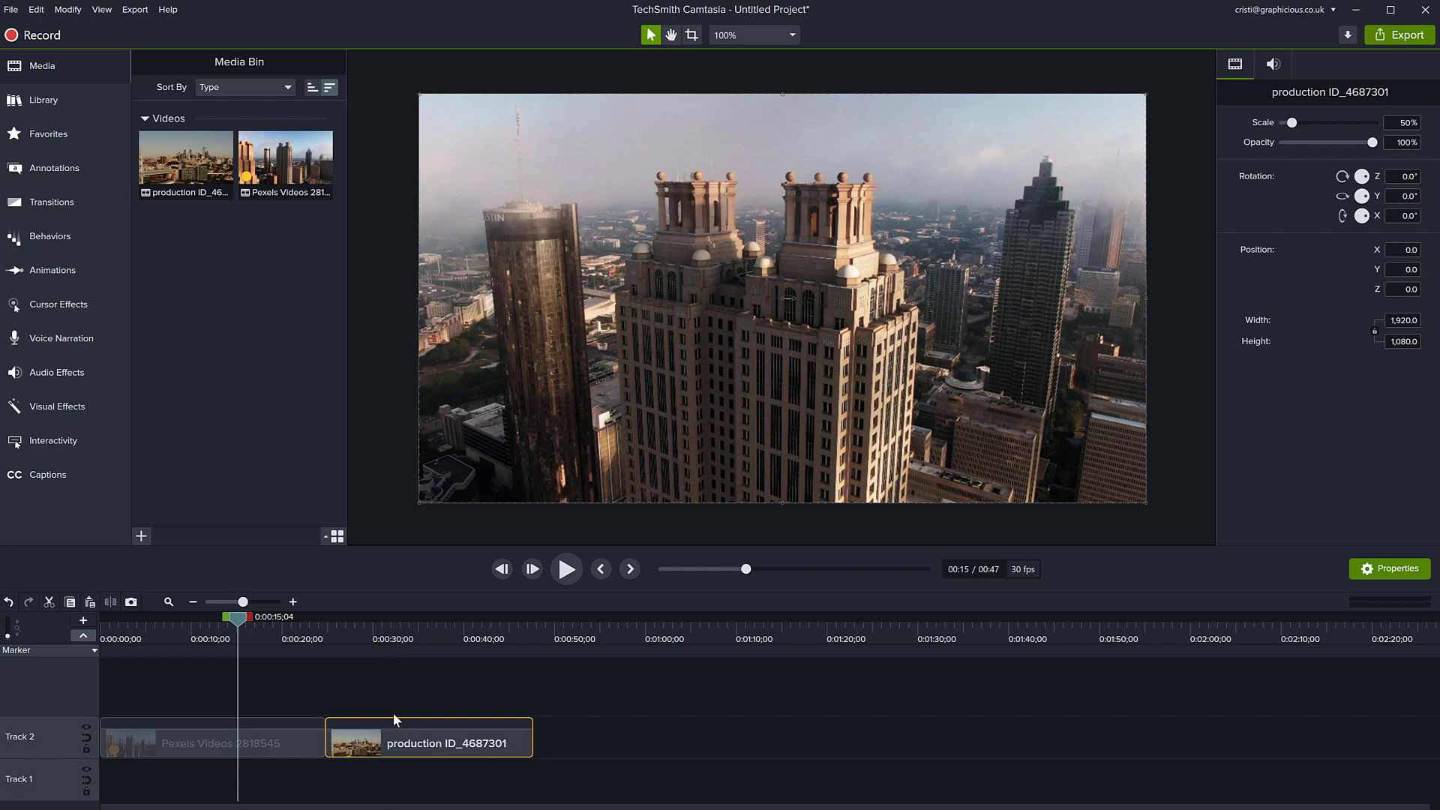
{"action": "mouse_move", "coordinate": [426, 717]}
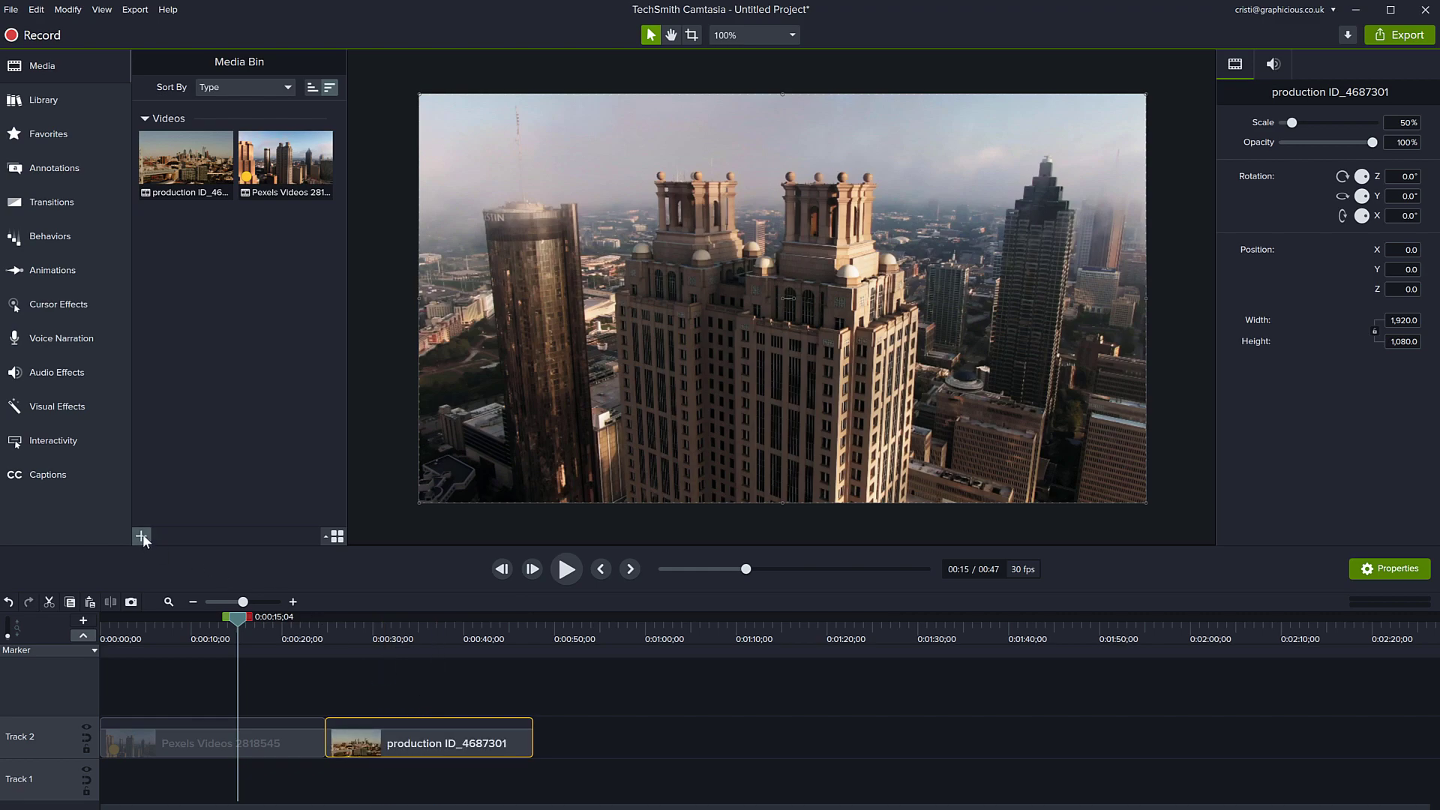
Import the 13_Athmosphere audio file into the Media Bin.
{"action": "left_click", "coordinate": [41, 65]}
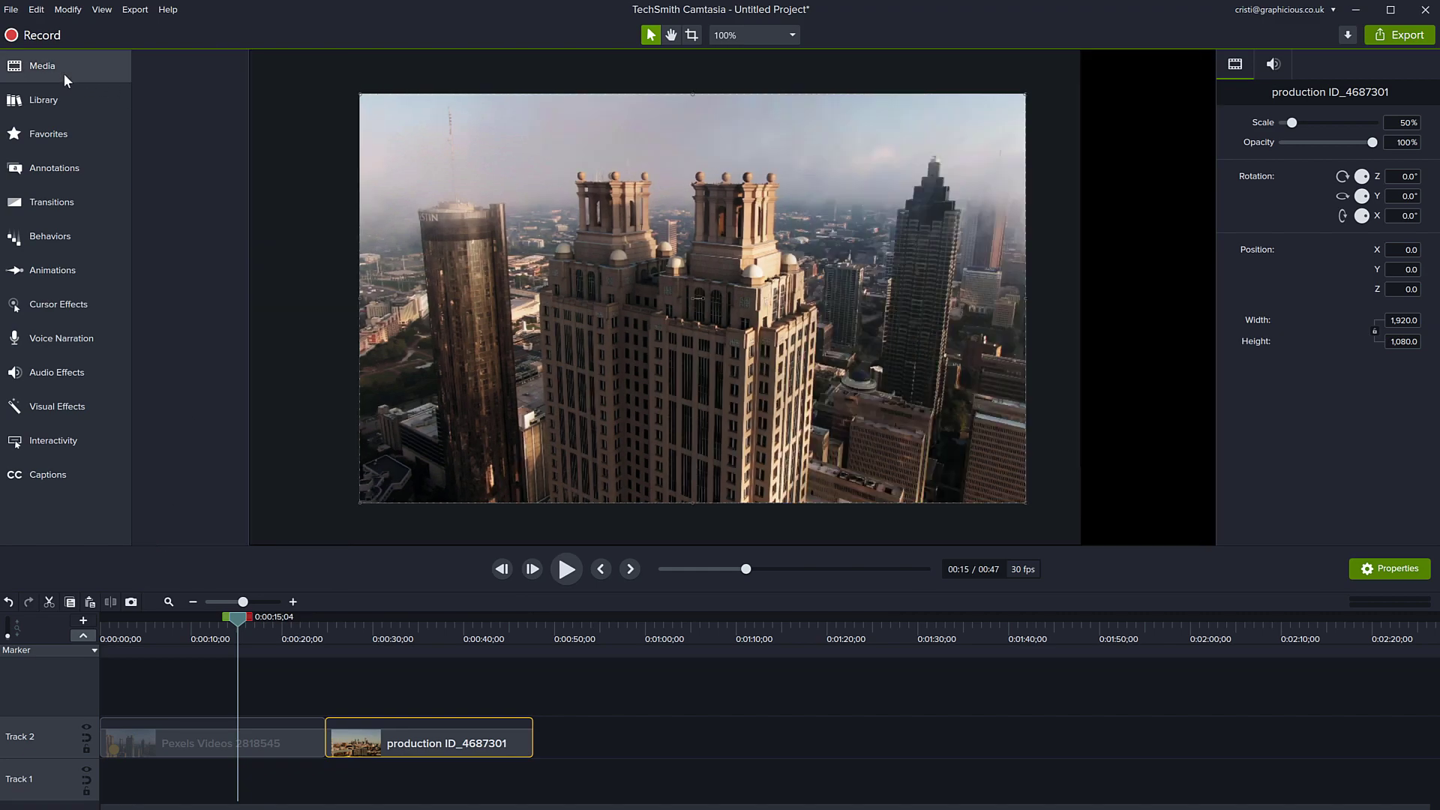
{"action": "left_click", "coordinate": [42, 65]}
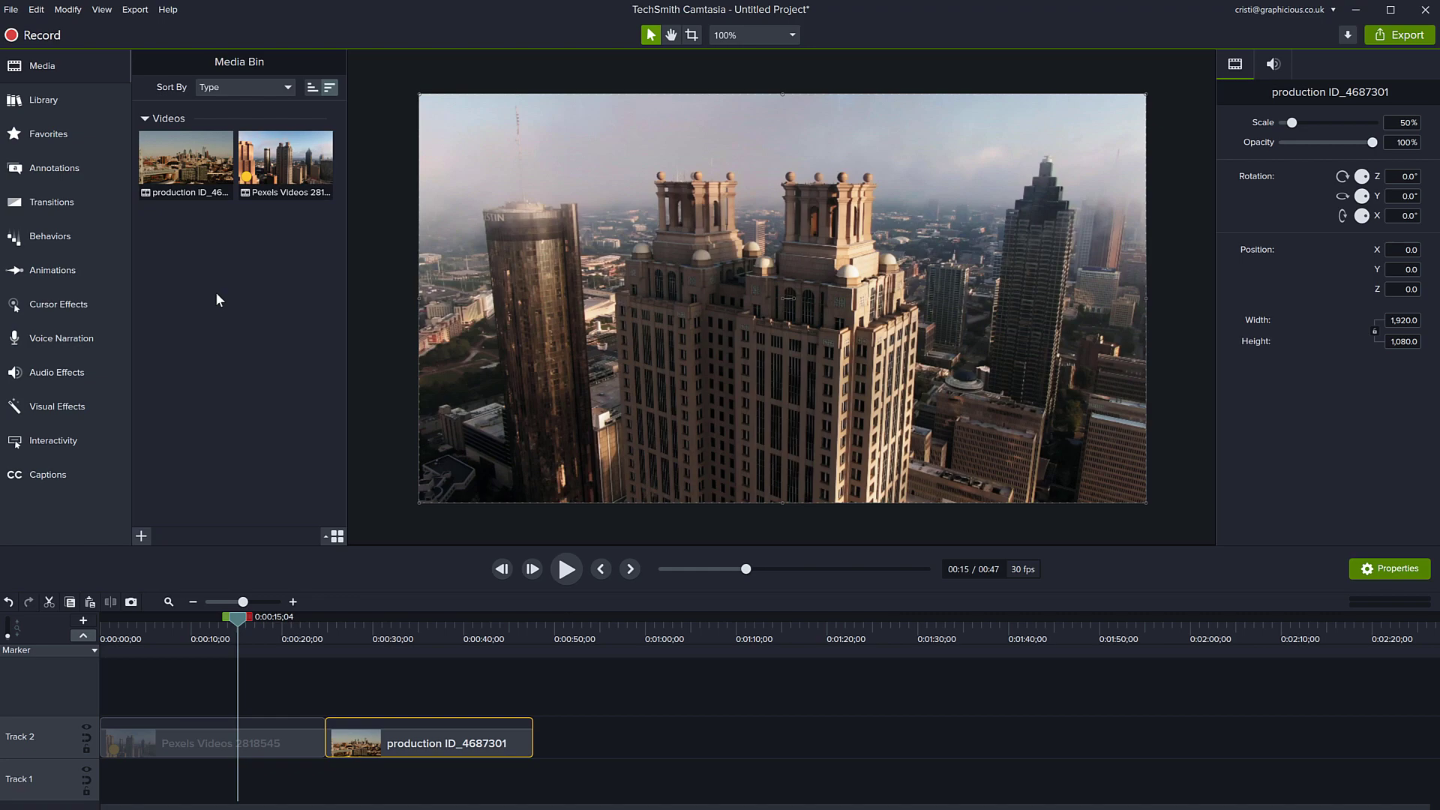
{"action": "left_click", "coordinate": [140, 535]}
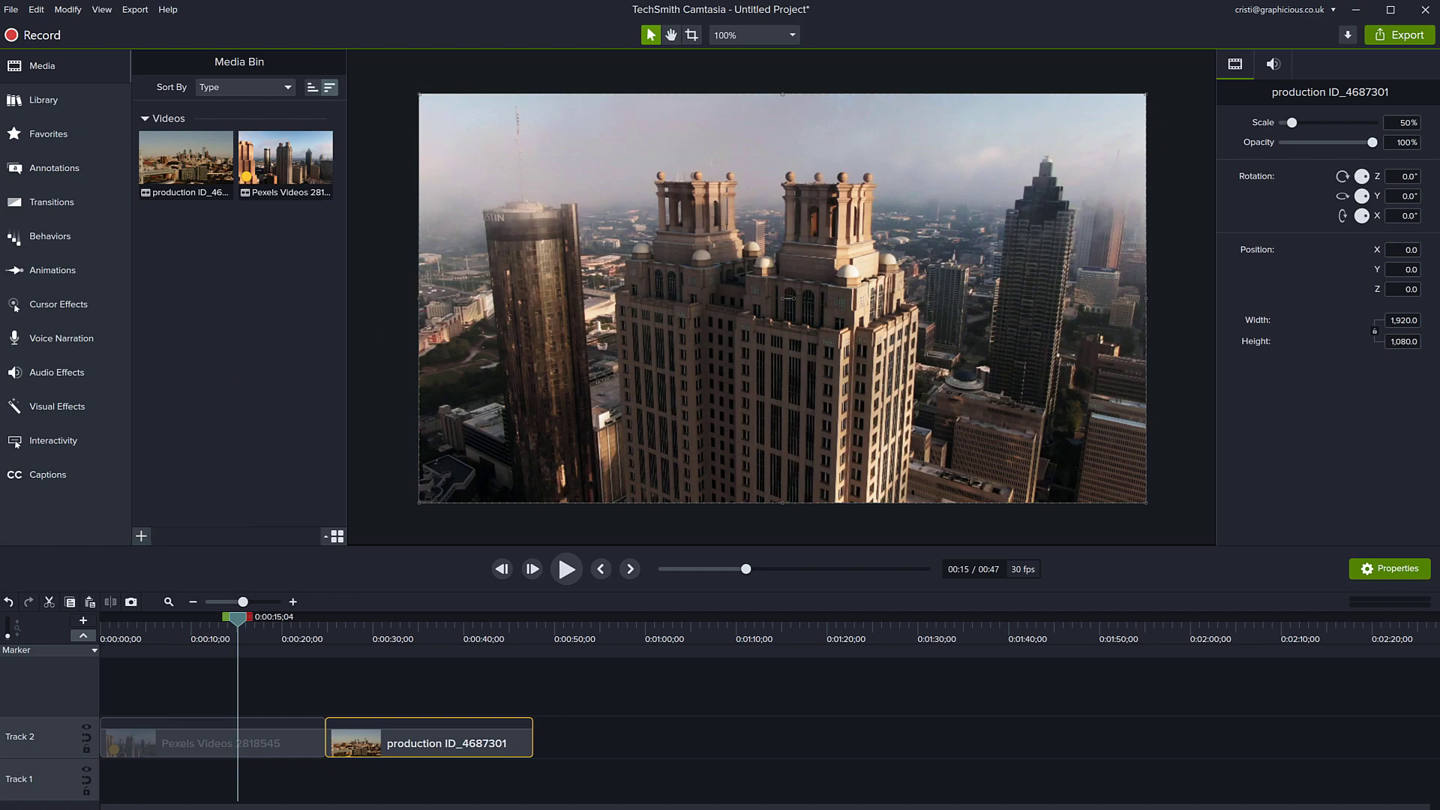
{"action": "mouse_move", "coordinate": [230, 328]}
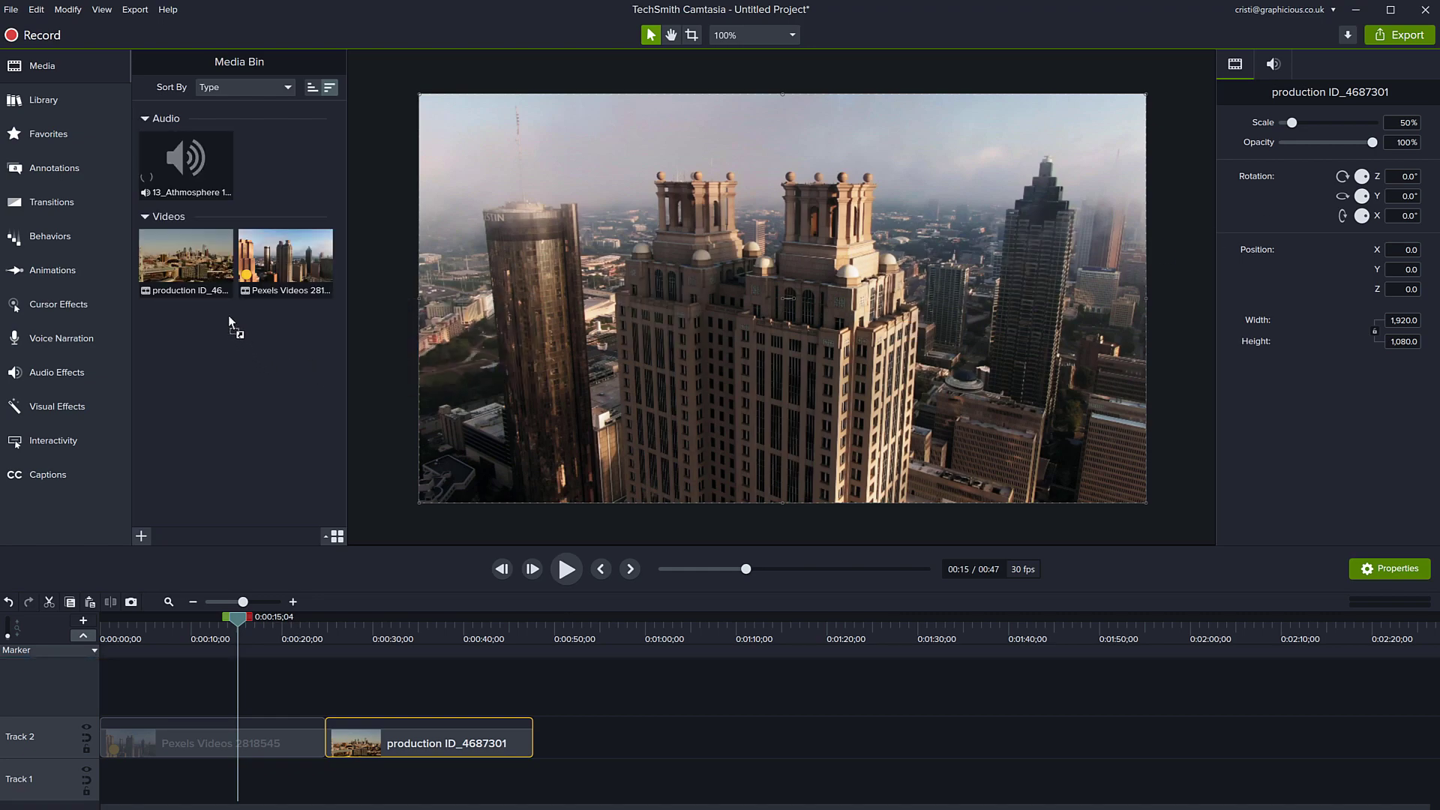
{"action": "mouse_move", "coordinate": [185, 164]}
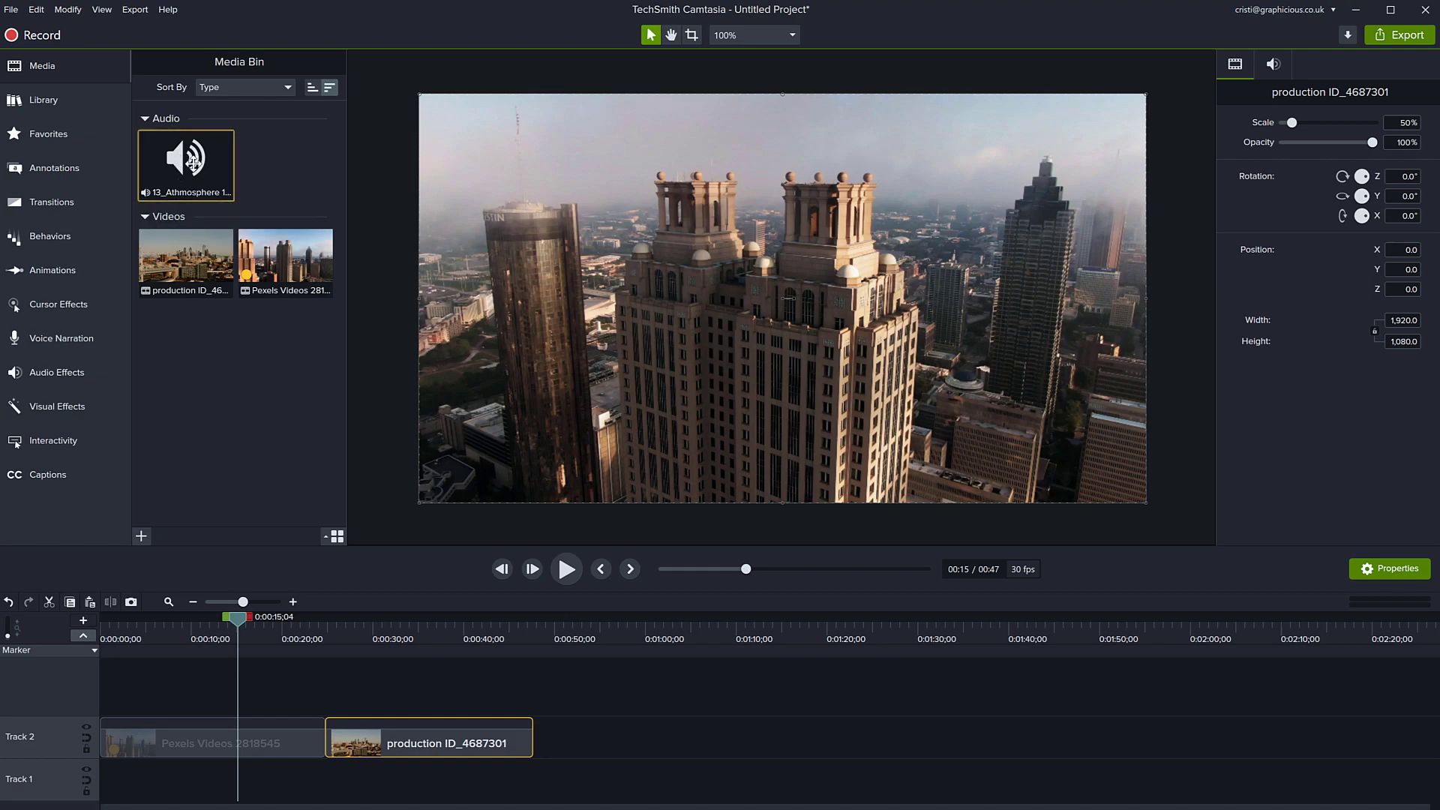
{"action": "mouse_move", "coordinate": [185, 158]}
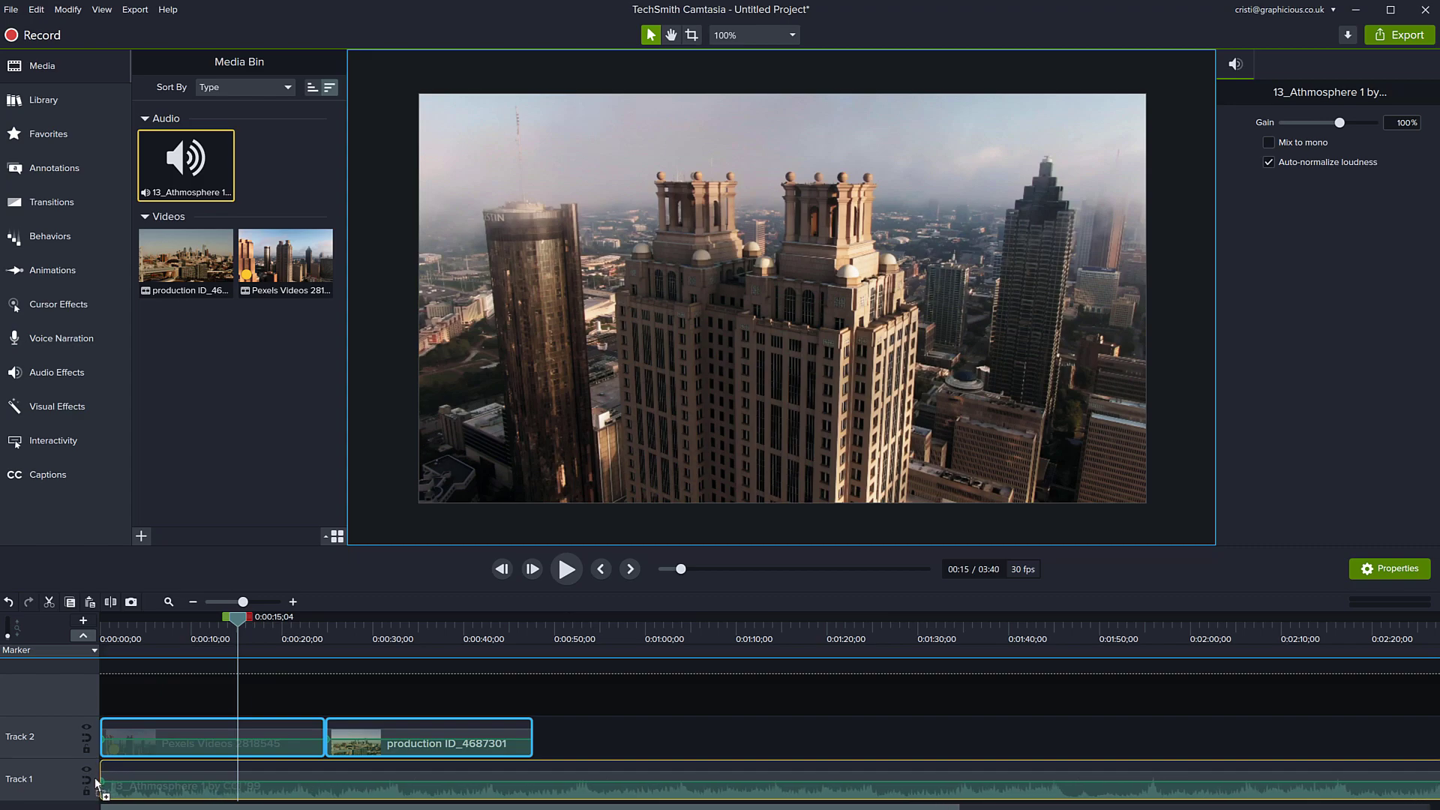
Select the atmosphere music on Track 1 and preview from the project start.
{"action": "left_click", "coordinate": [826, 767]}
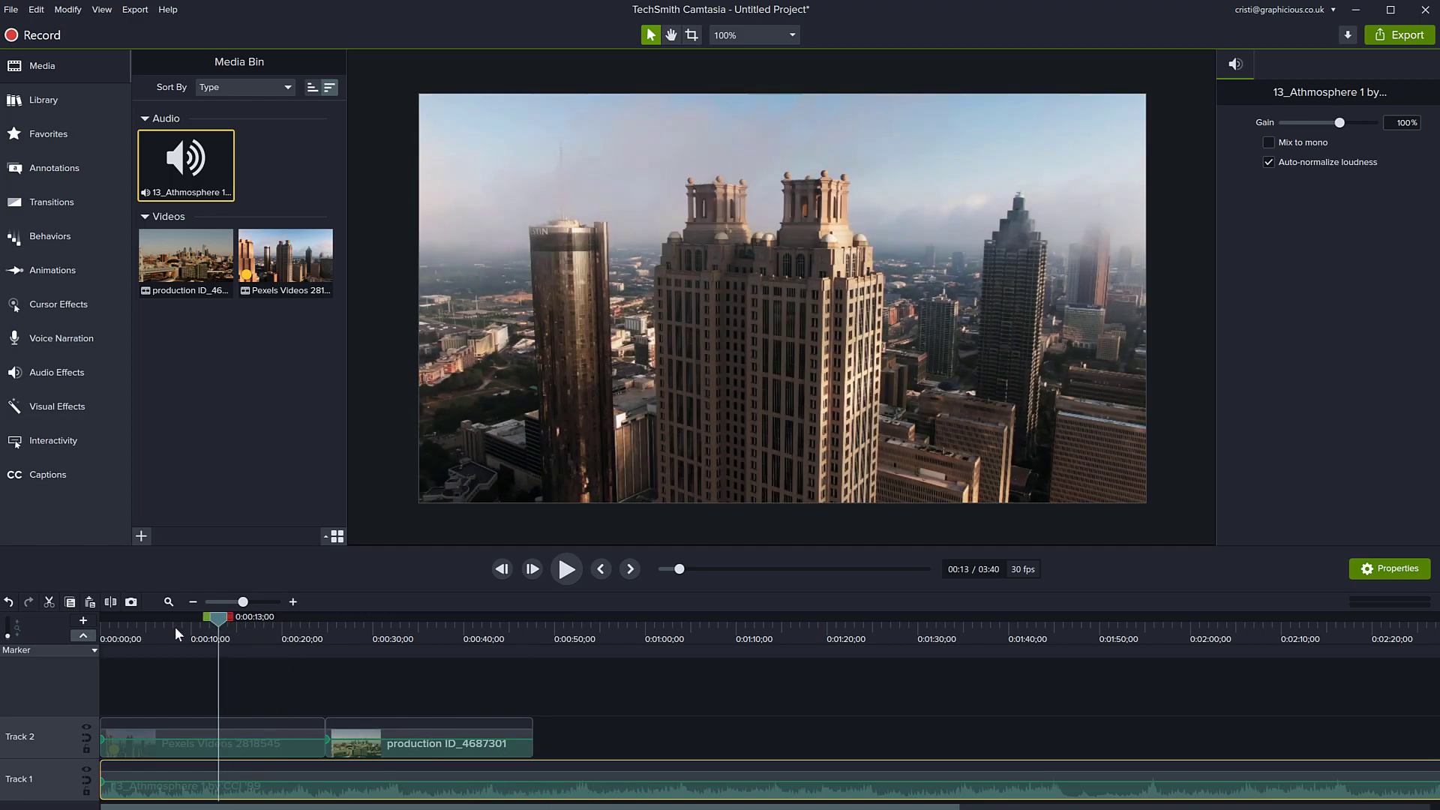
{"action": "left_click", "coordinate": [565, 569]}
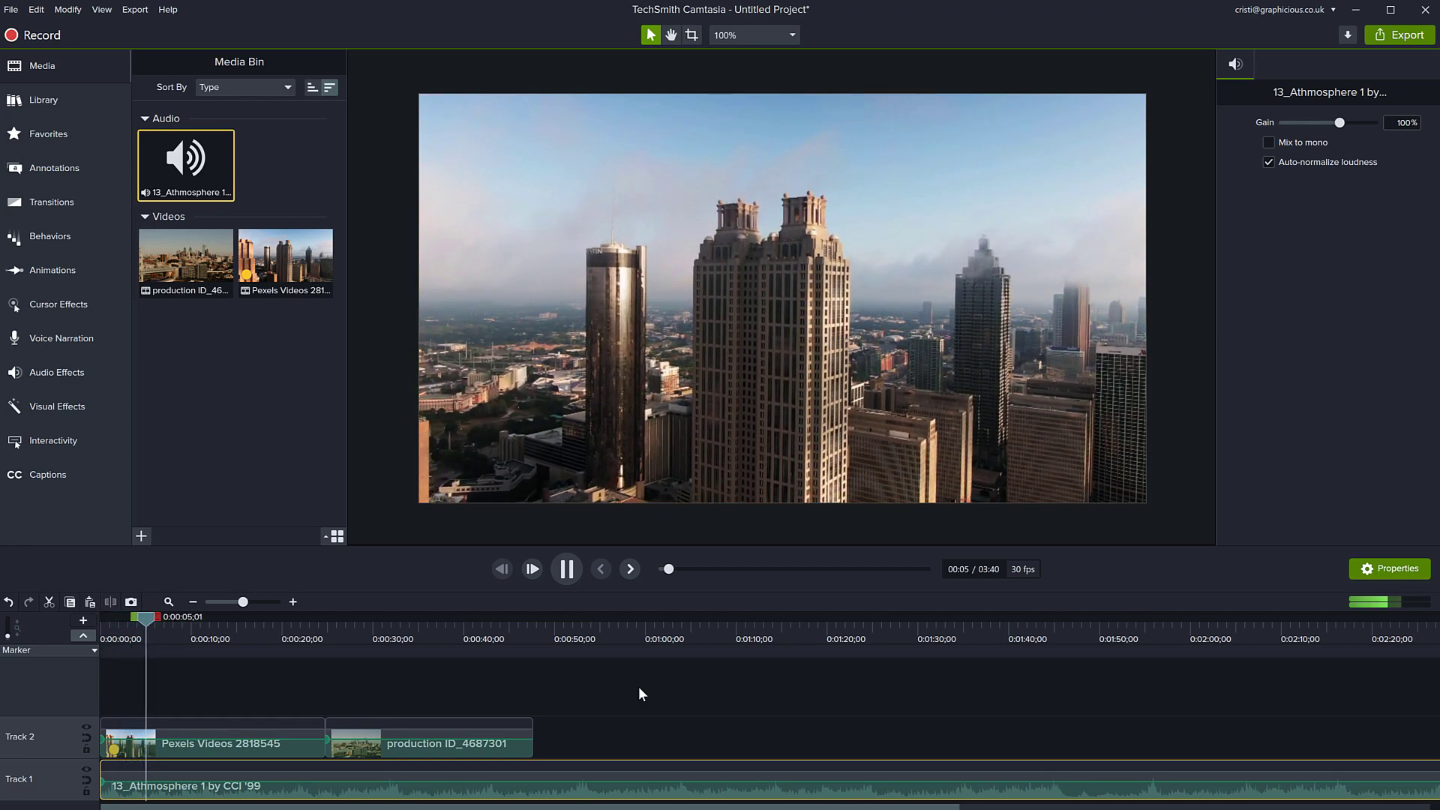
{"action": "left_click", "coordinate": [566, 569]}
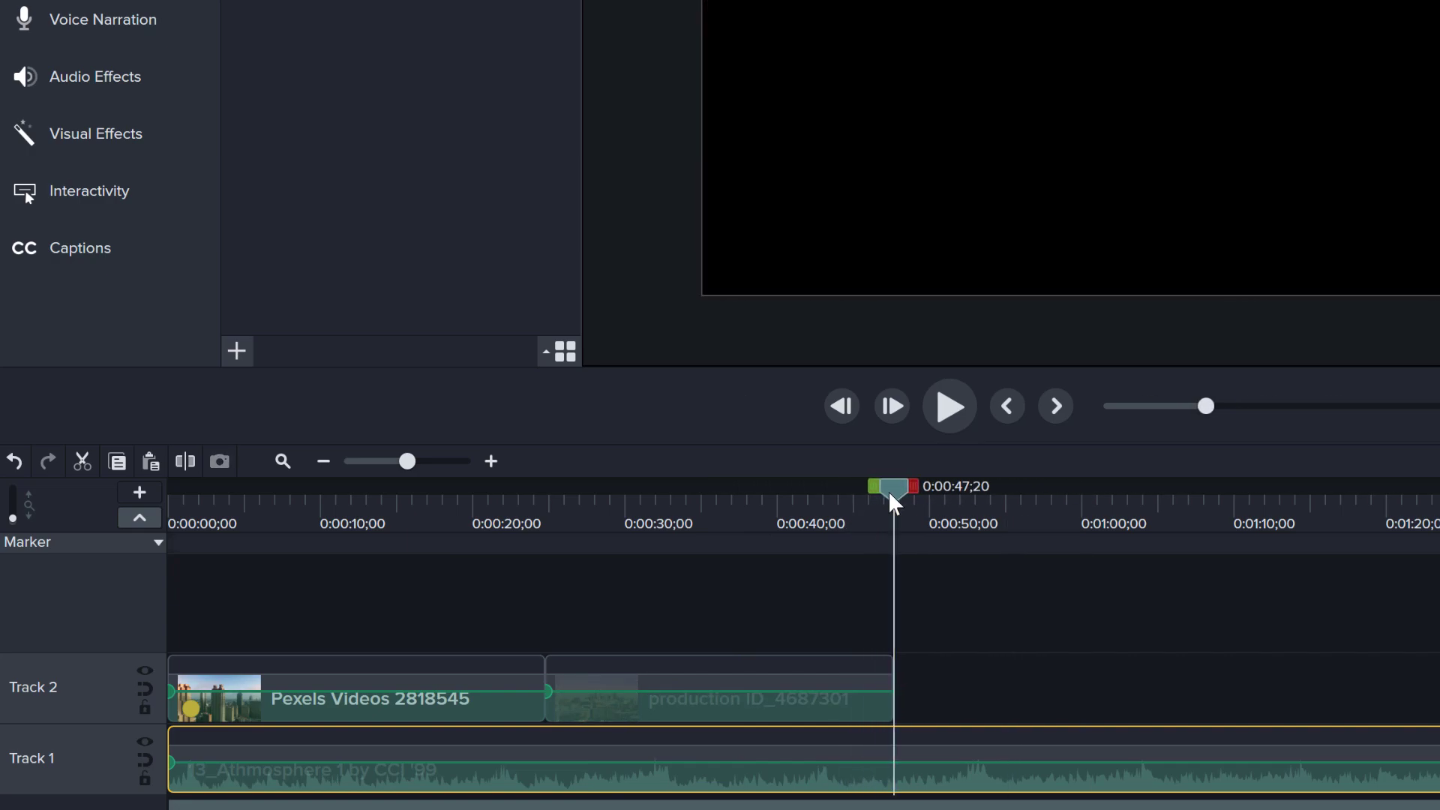
{"action": "mouse_move", "coordinate": [928, 781]}
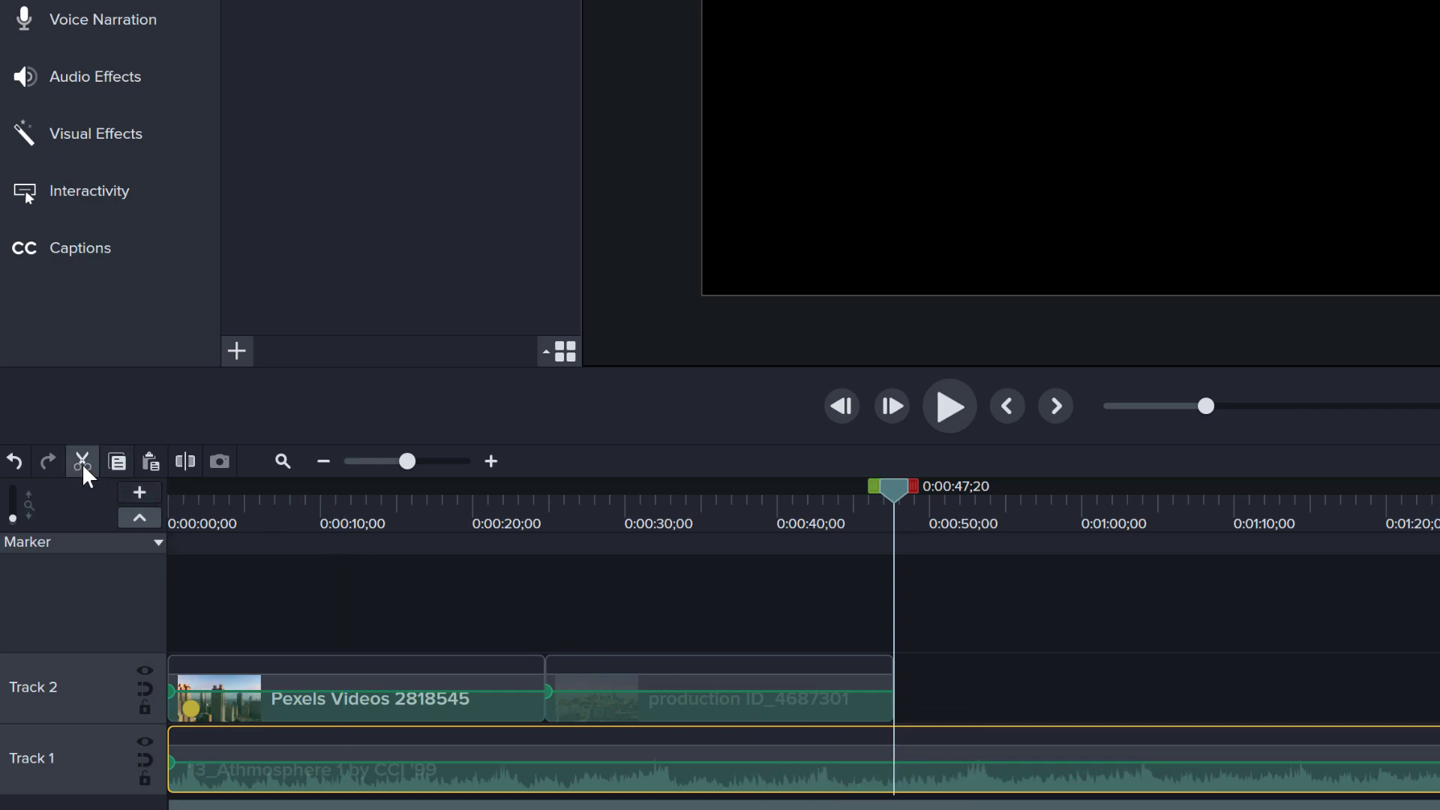
{"action": "mouse_move", "coordinate": [82, 462]}
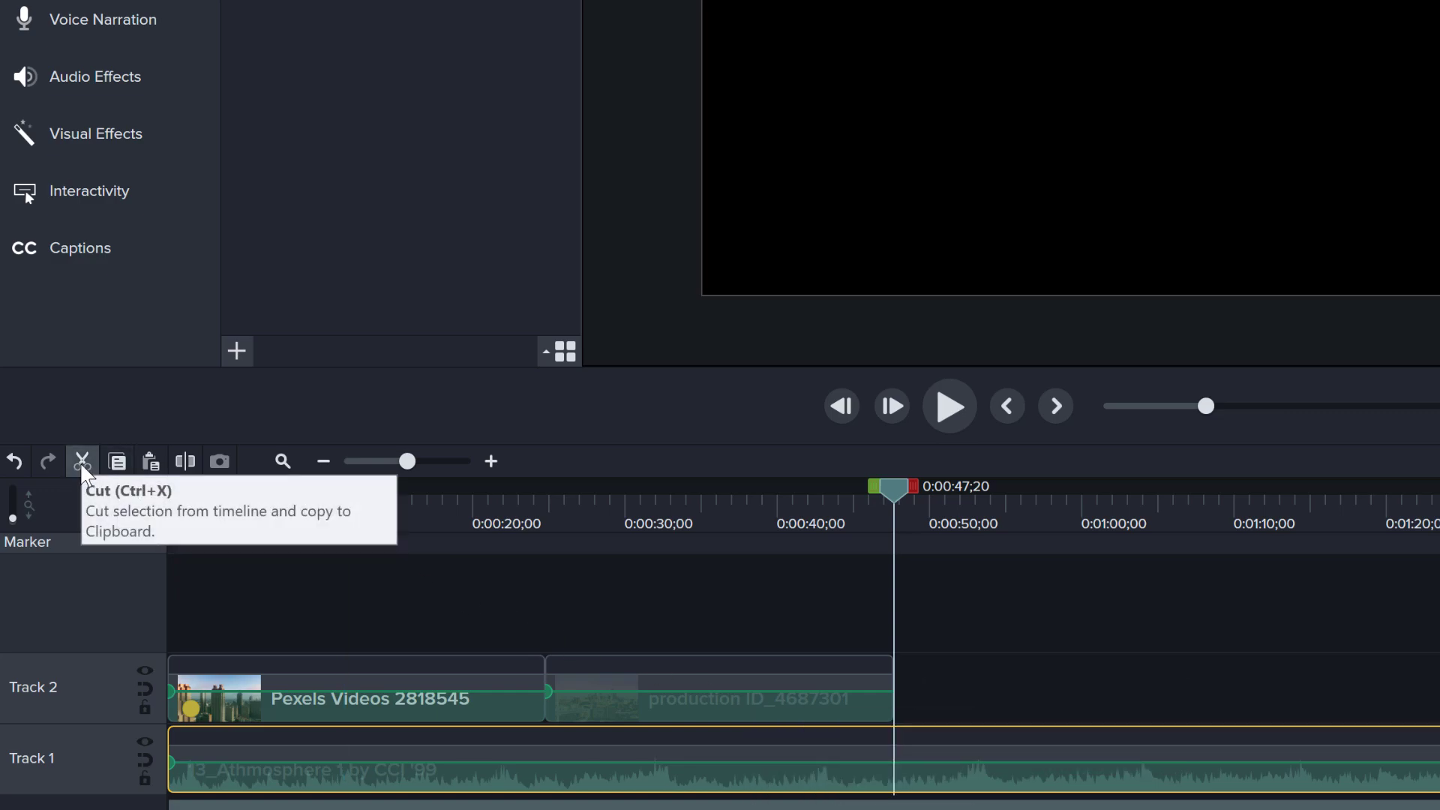
{"action": "mouse_move", "coordinate": [918, 500]}
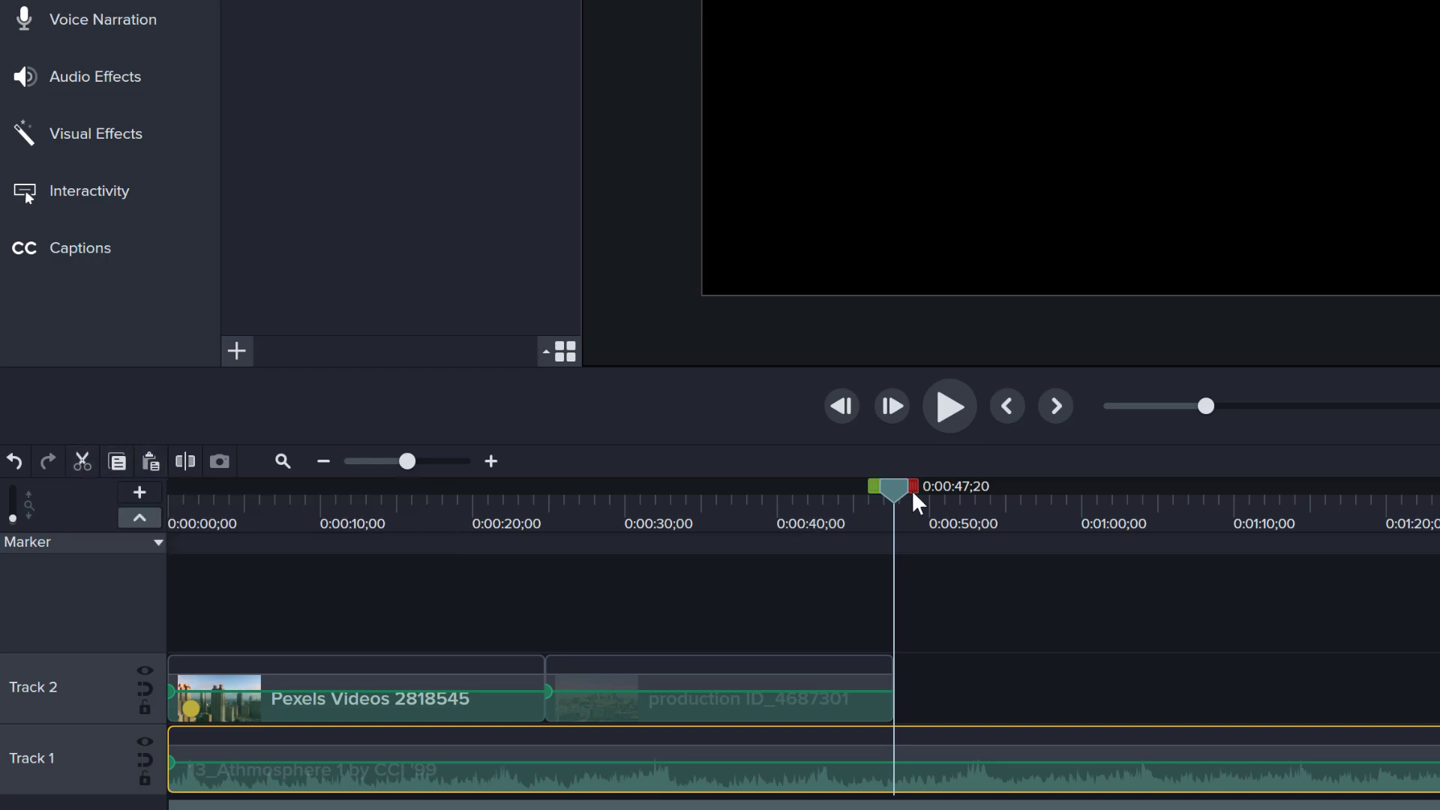
Move the playhead to 0:00:47;20, the end of the production ID clip.
{"action": "left_click", "coordinate": [323, 462]}
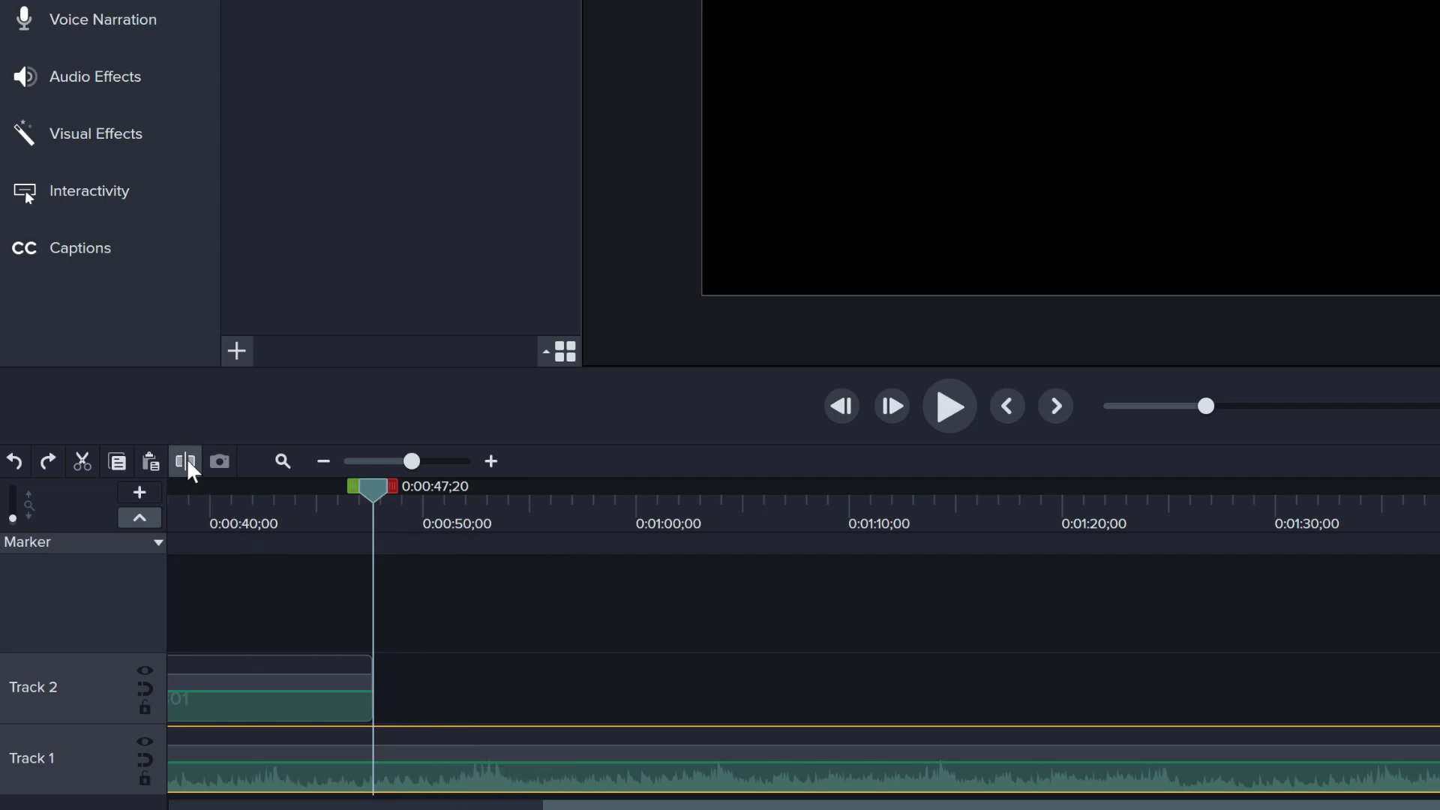
{"action": "mouse_move", "coordinate": [184, 459]}
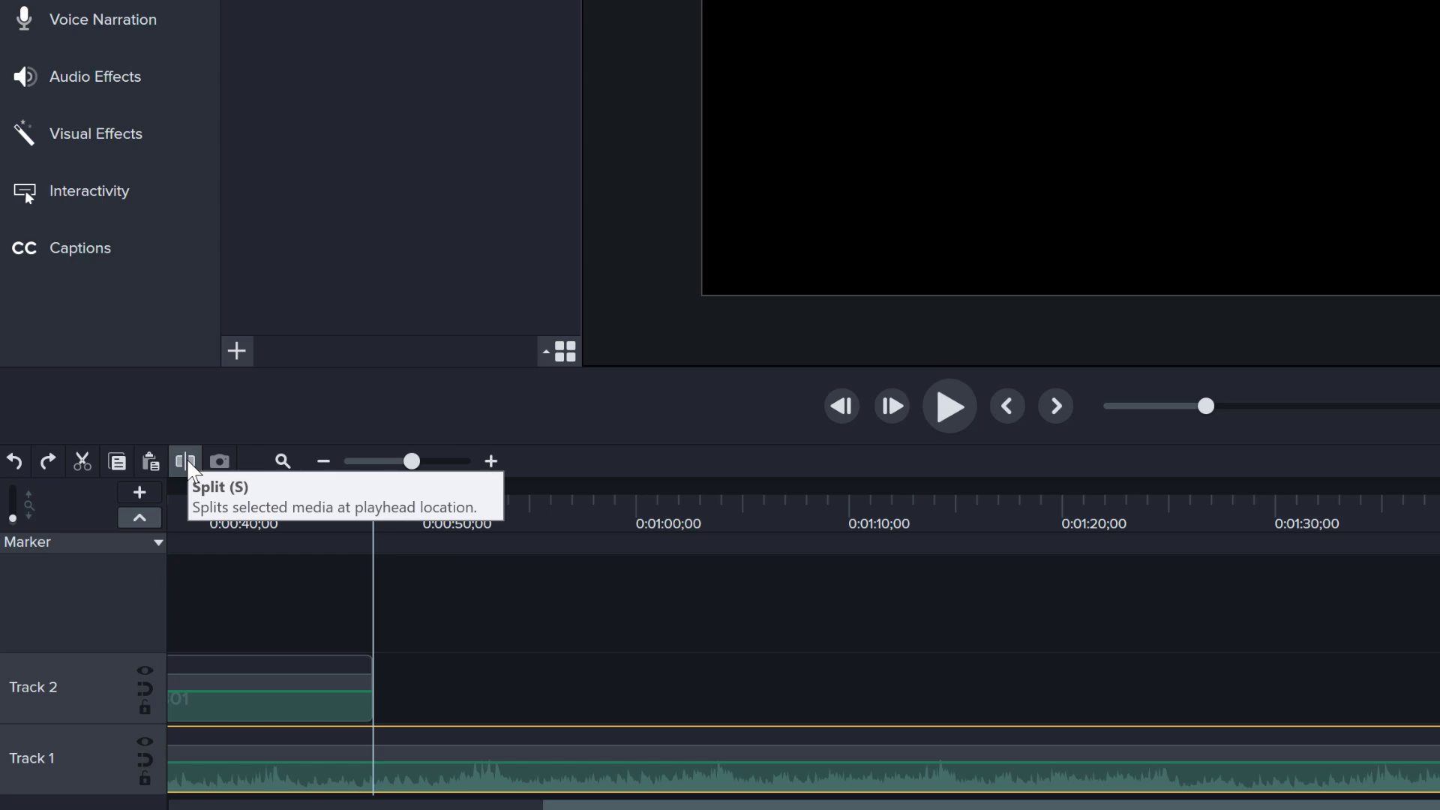
Split the music track at 0:00:47;20.
{"action": "left_click", "coordinate": [184, 460]}
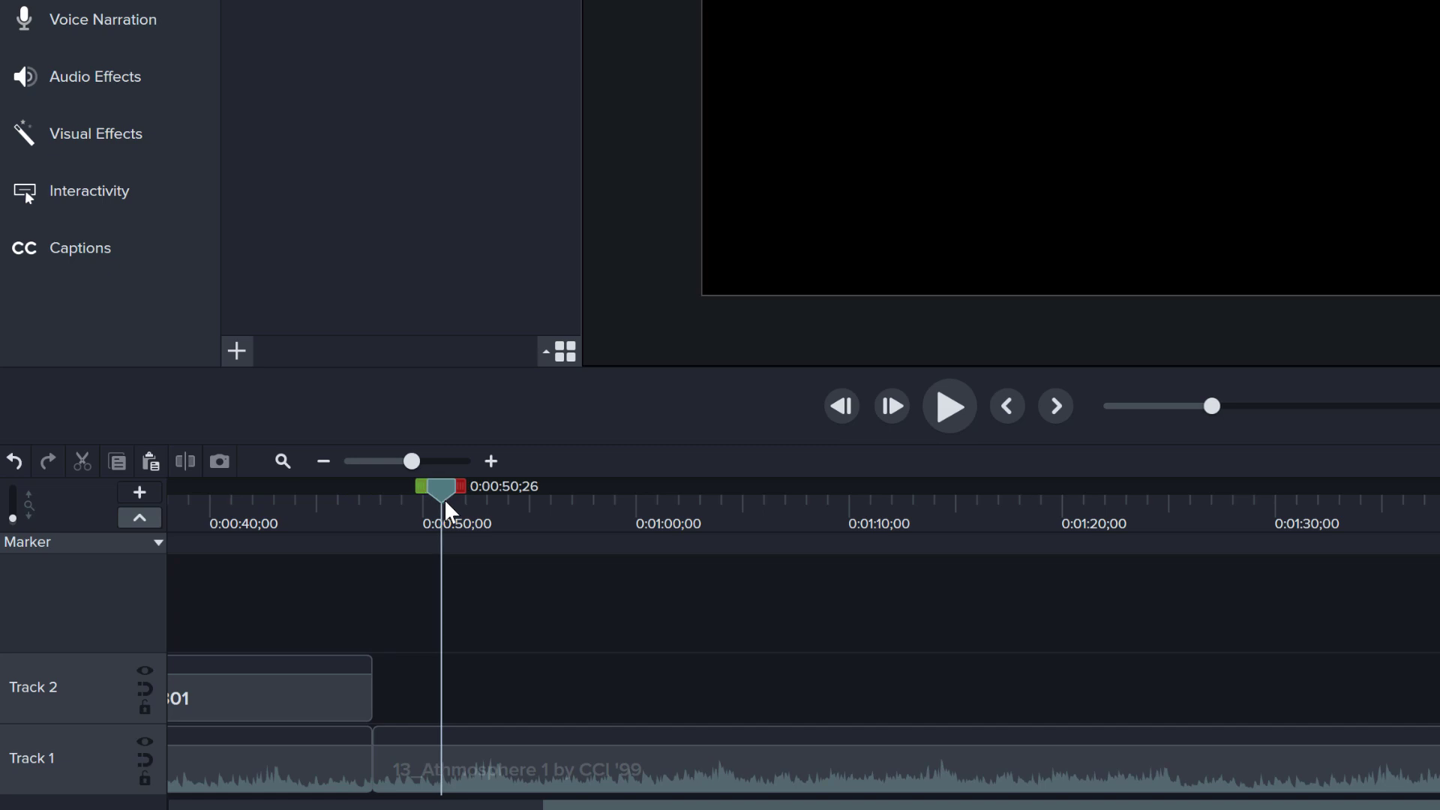
{"action": "mouse_move", "coordinate": [546, 768]}
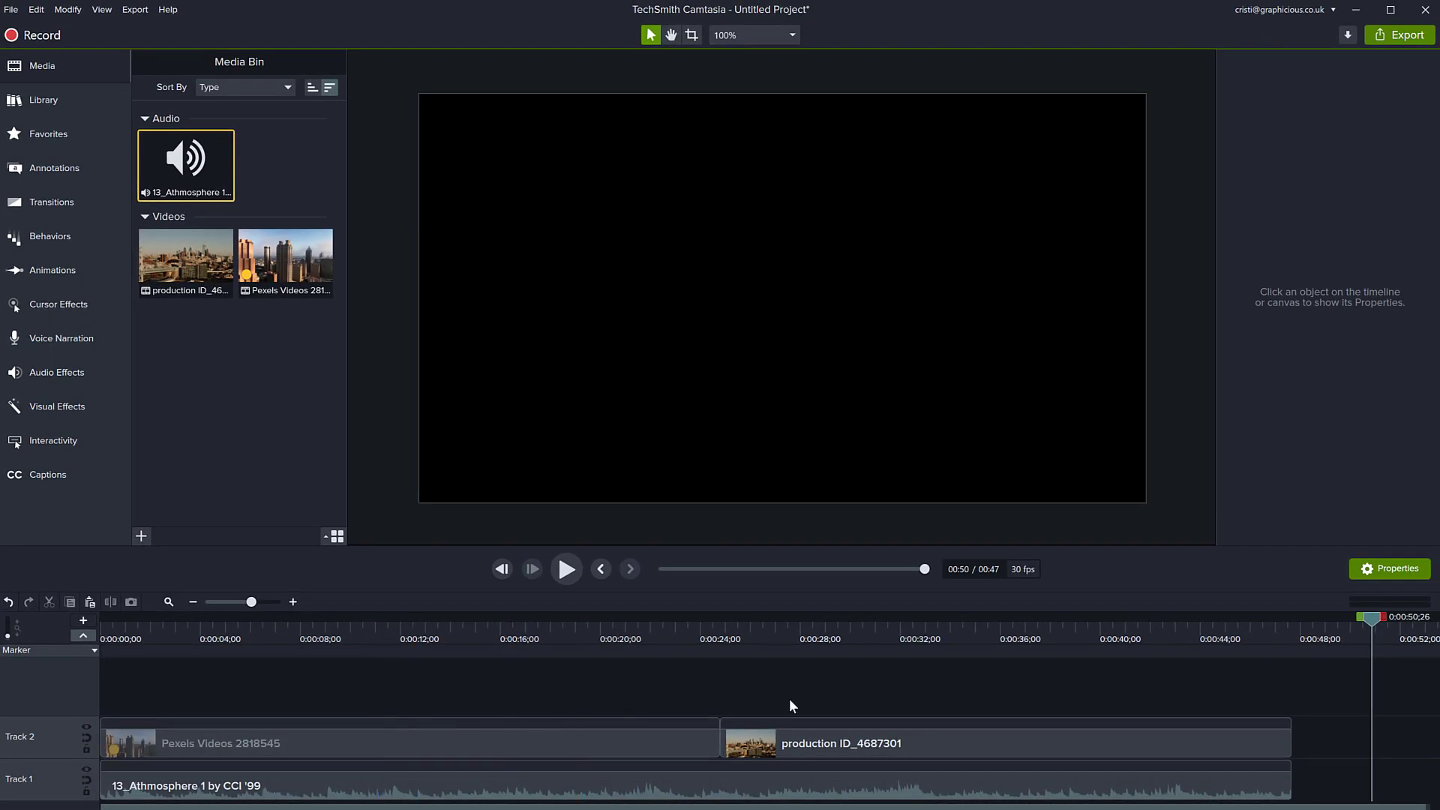
{"action": "mouse_move", "coordinate": [1093, 718]}
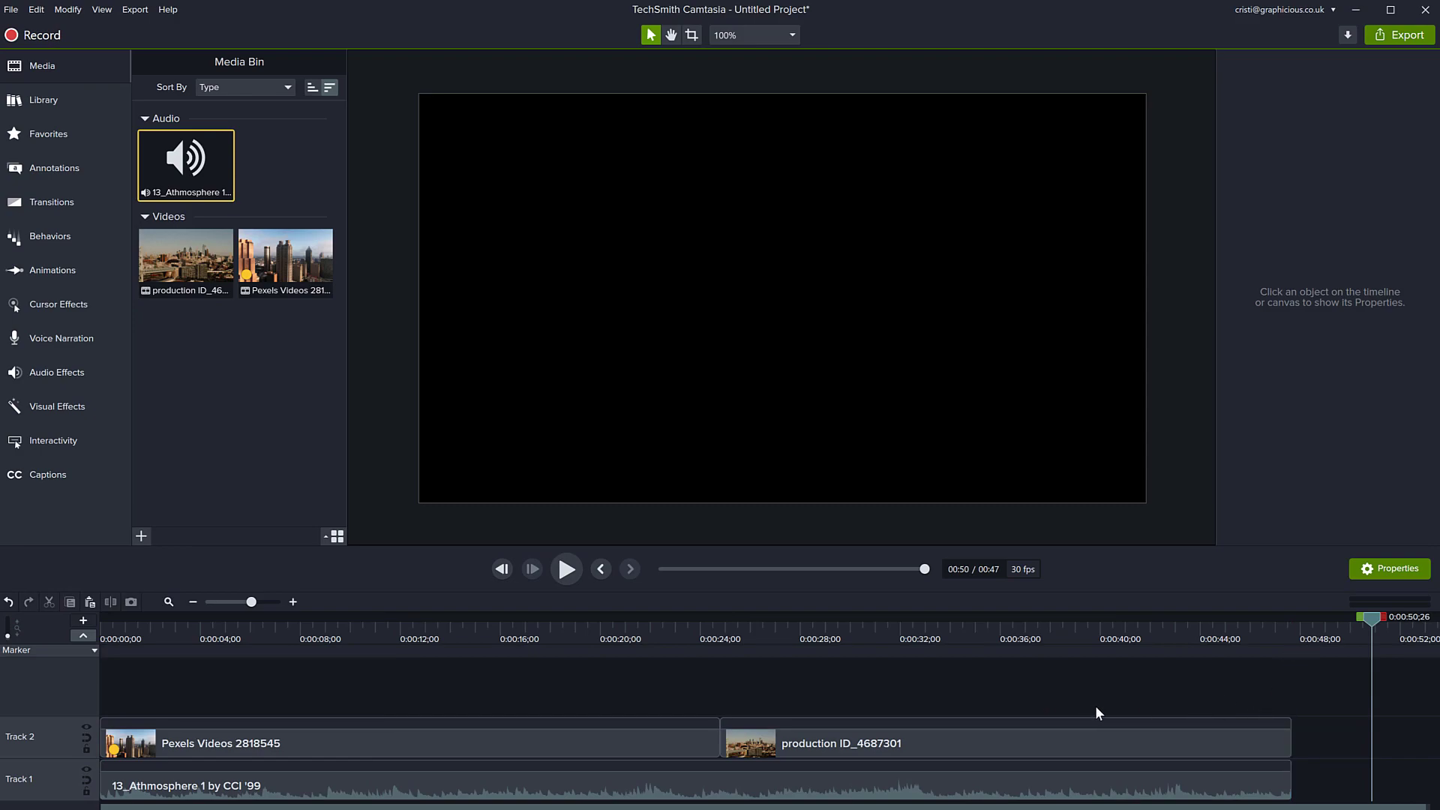
{"action": "left_click", "coordinate": [1242, 626]}
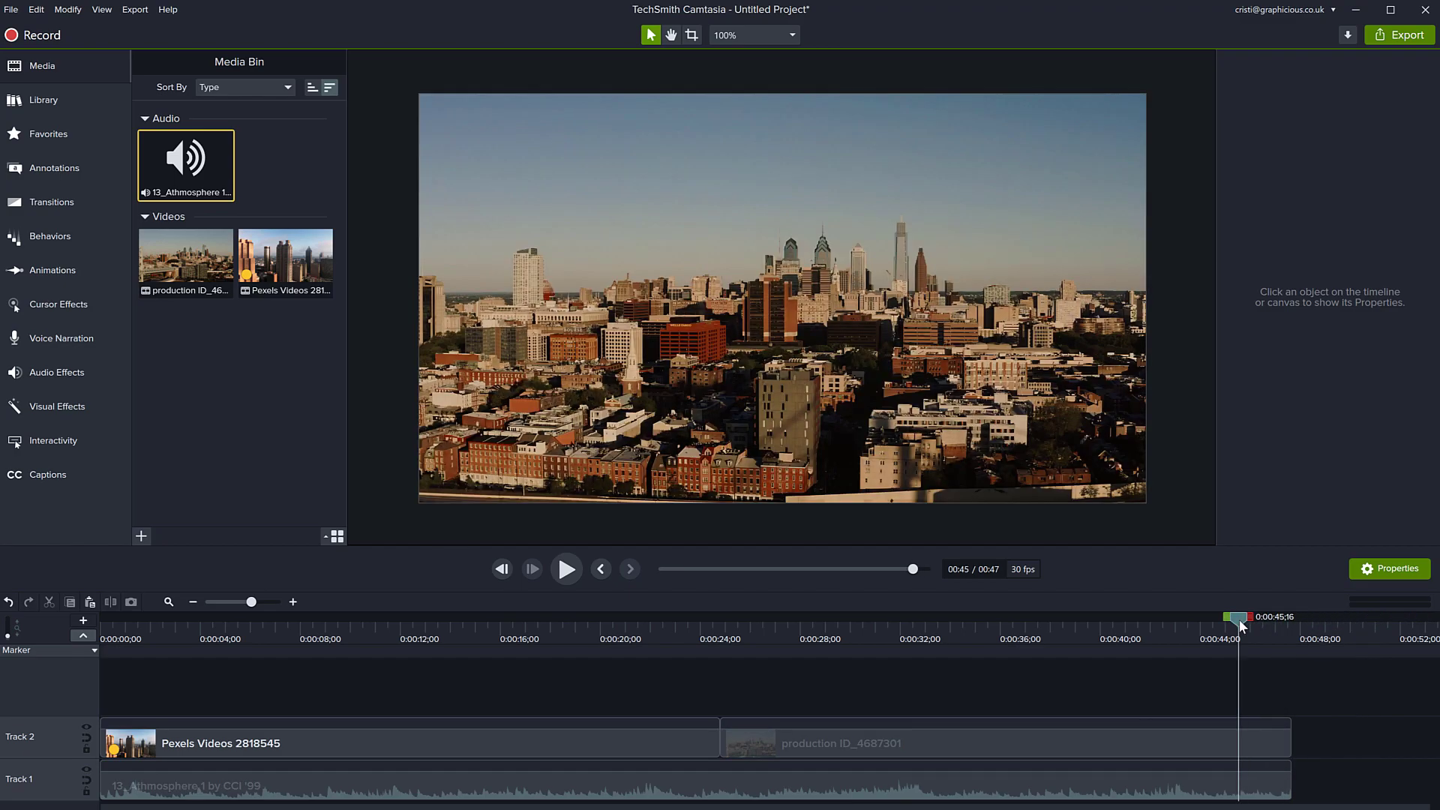
{"action": "left_click", "coordinate": [565, 569]}
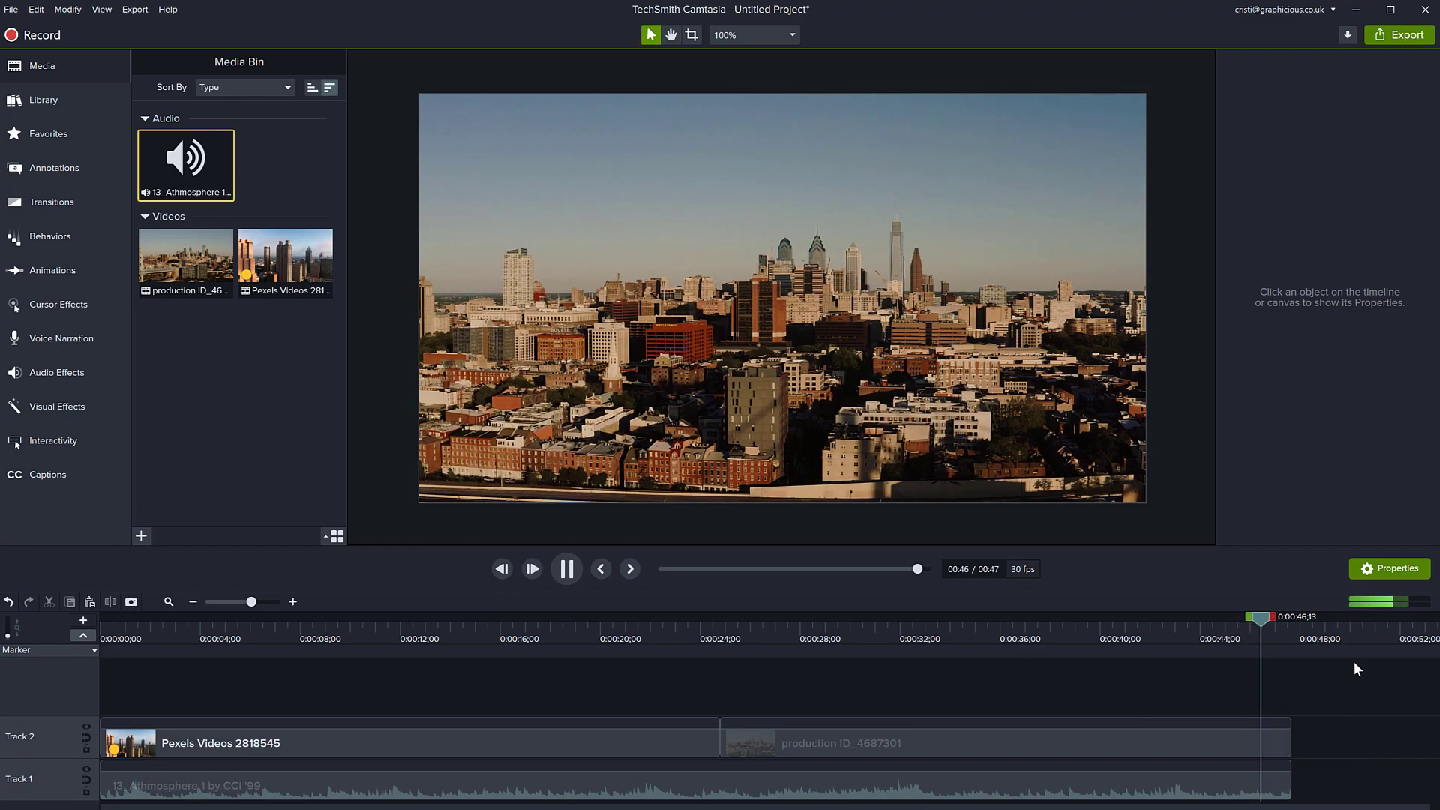
{"action": "left_click", "coordinate": [565, 568]}
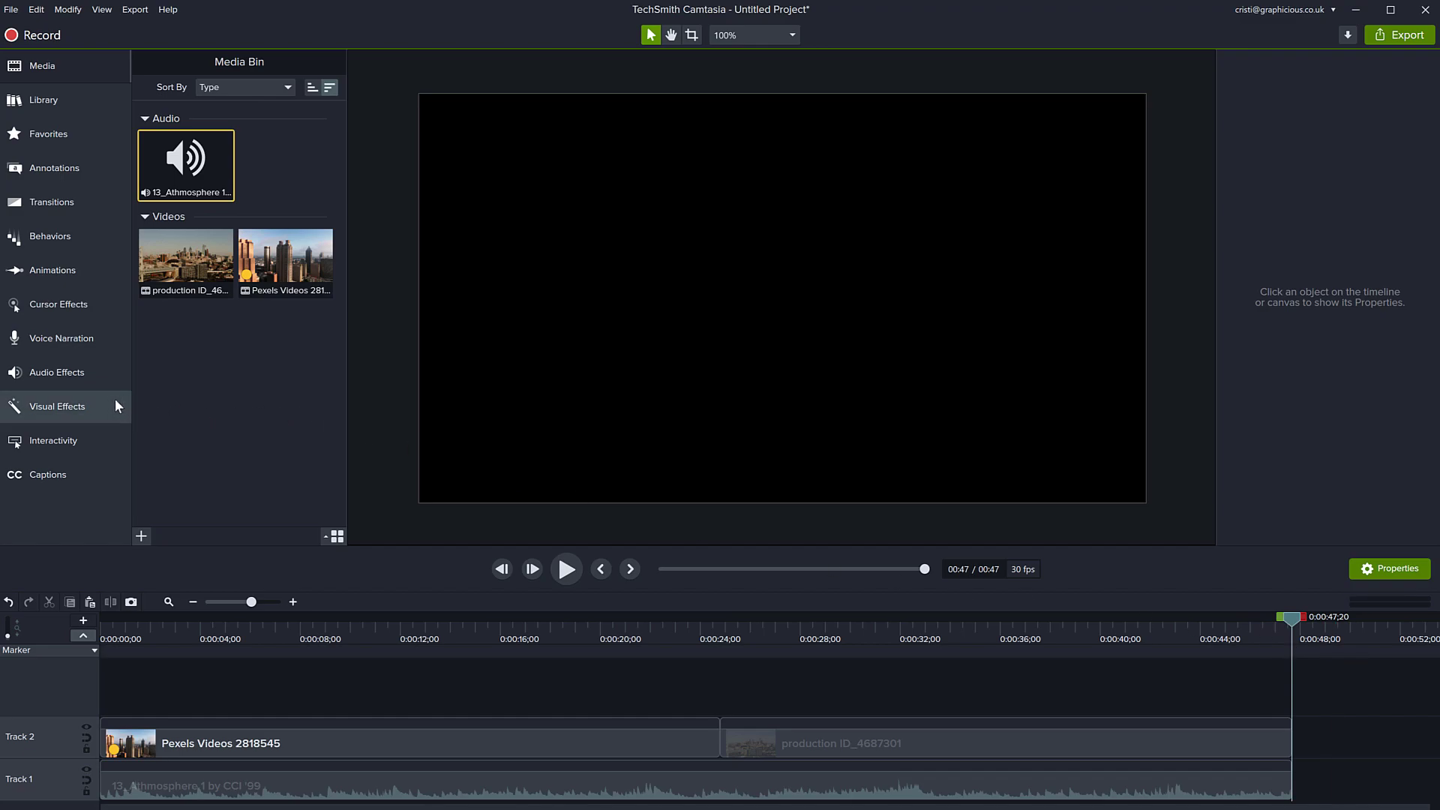
Apply Fade Out to the Track 1 music and preview the ending.
{"action": "left_click", "coordinate": [57, 372]}
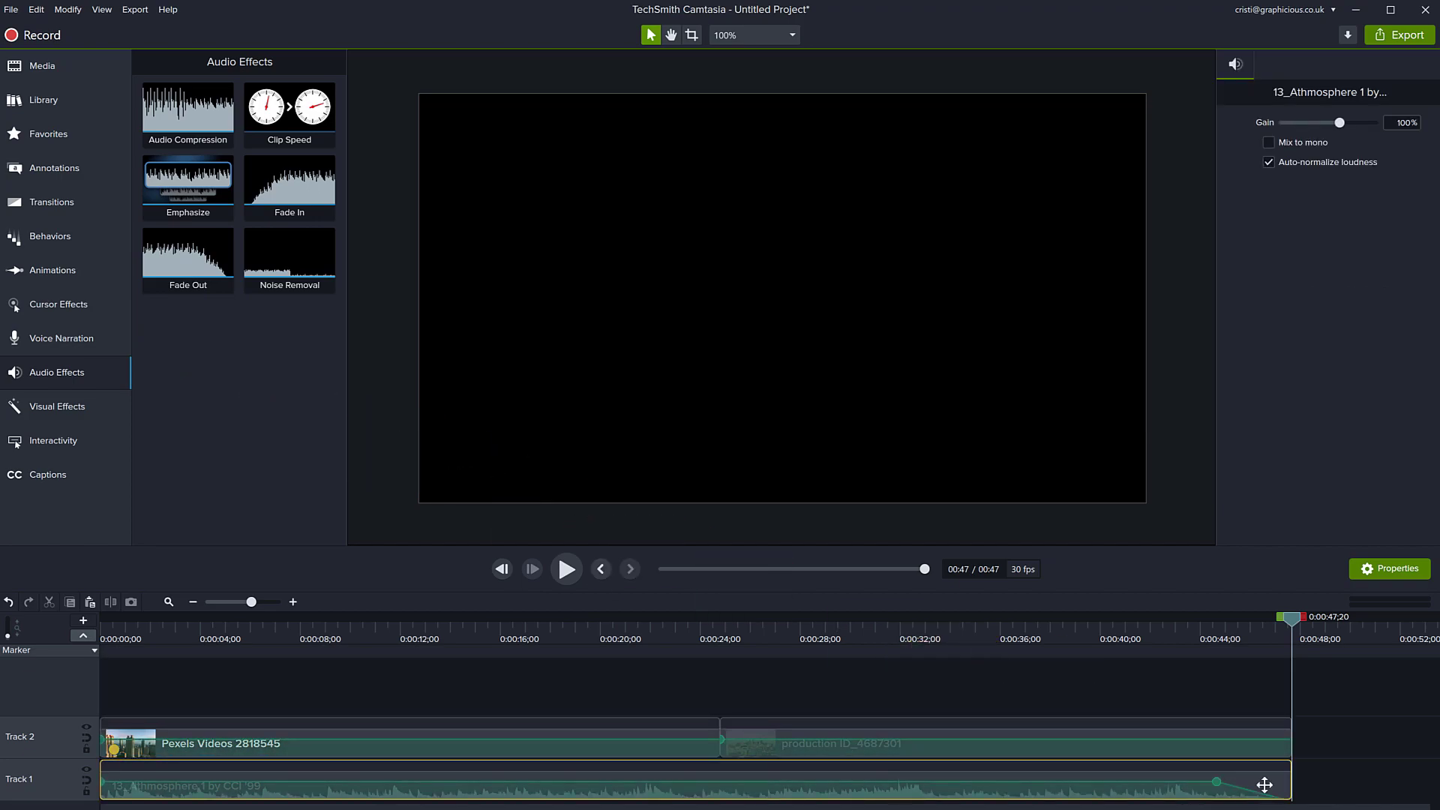
{"action": "left_click", "coordinate": [566, 569]}
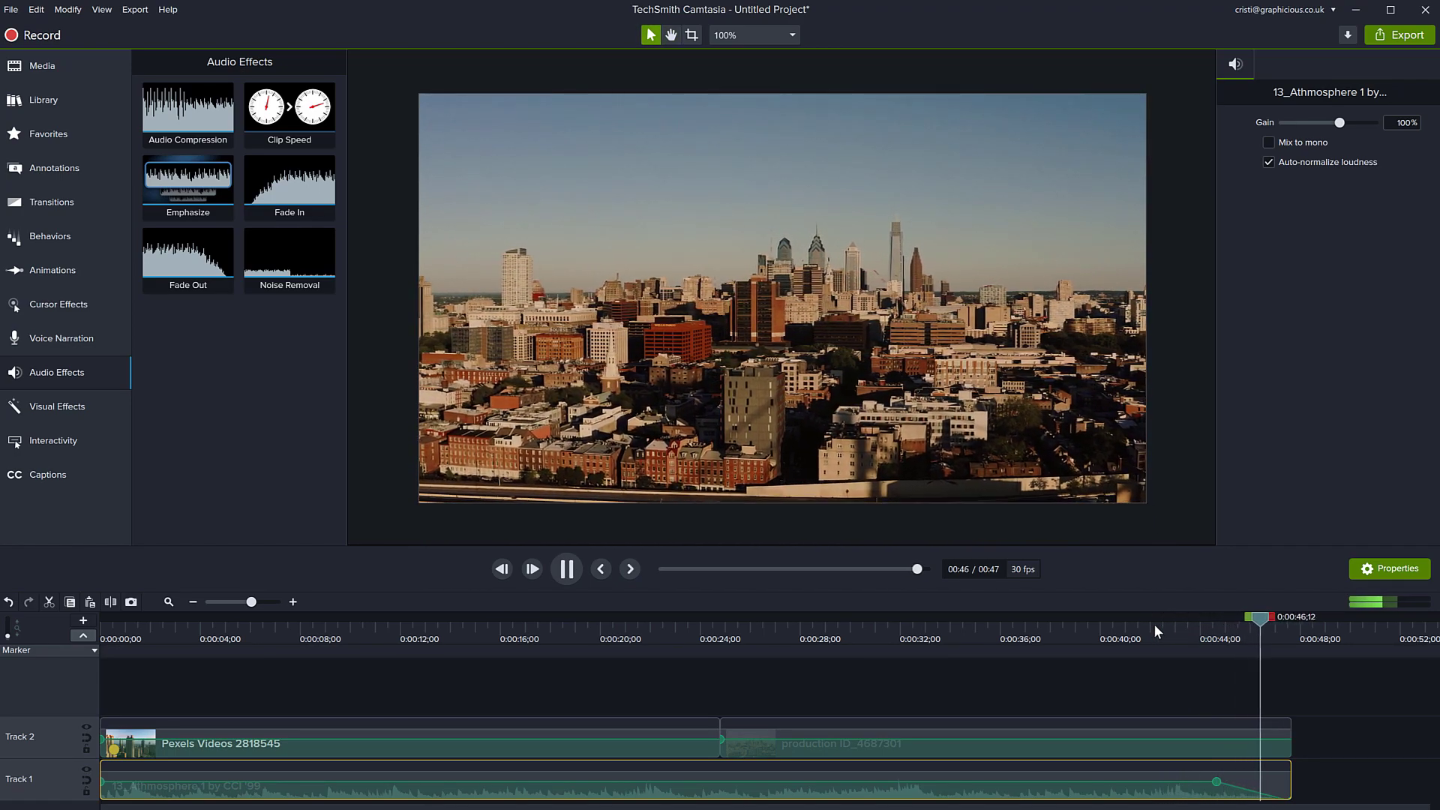
{"action": "left_click", "coordinate": [565, 568]}
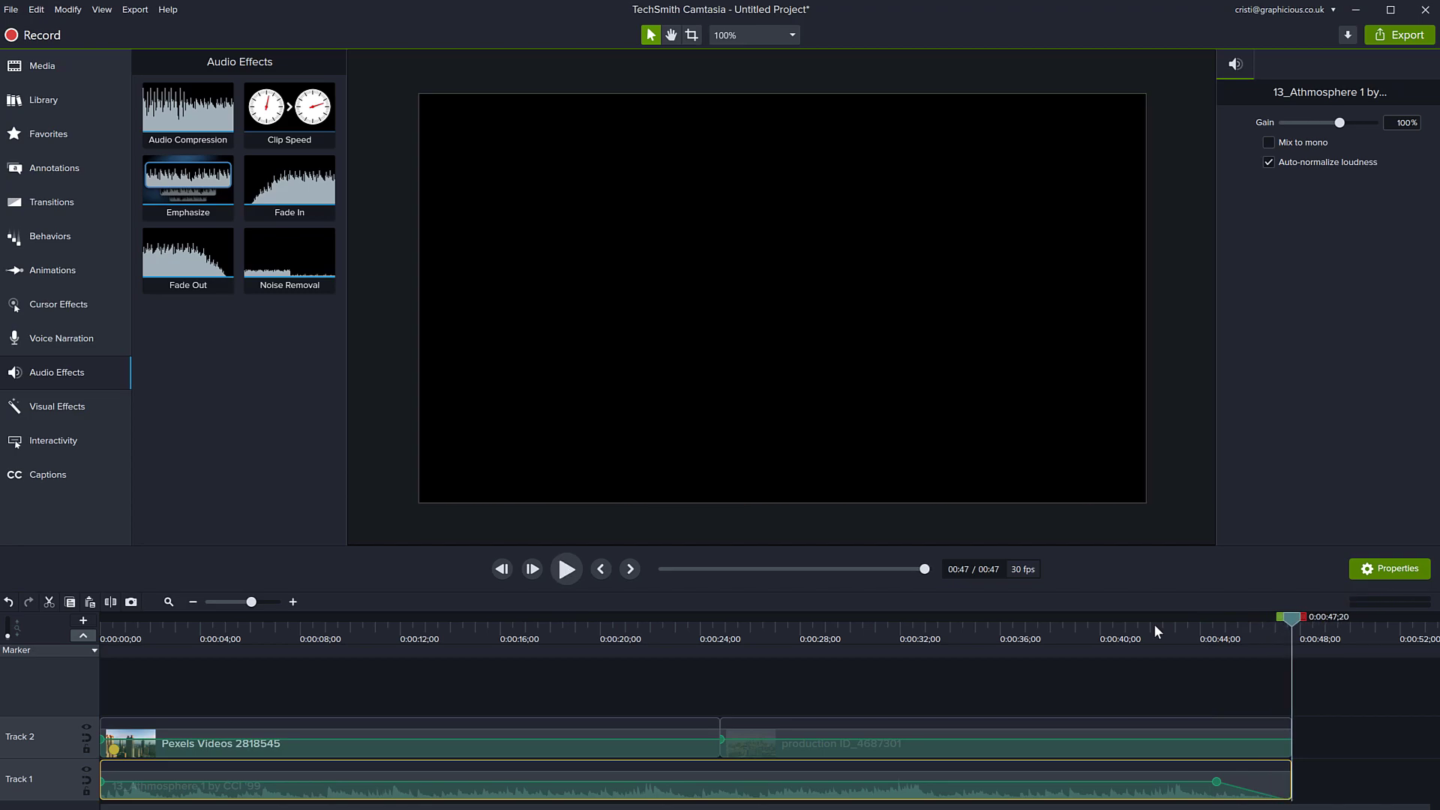
{"action": "mouse_move", "coordinate": [1165, 634]}
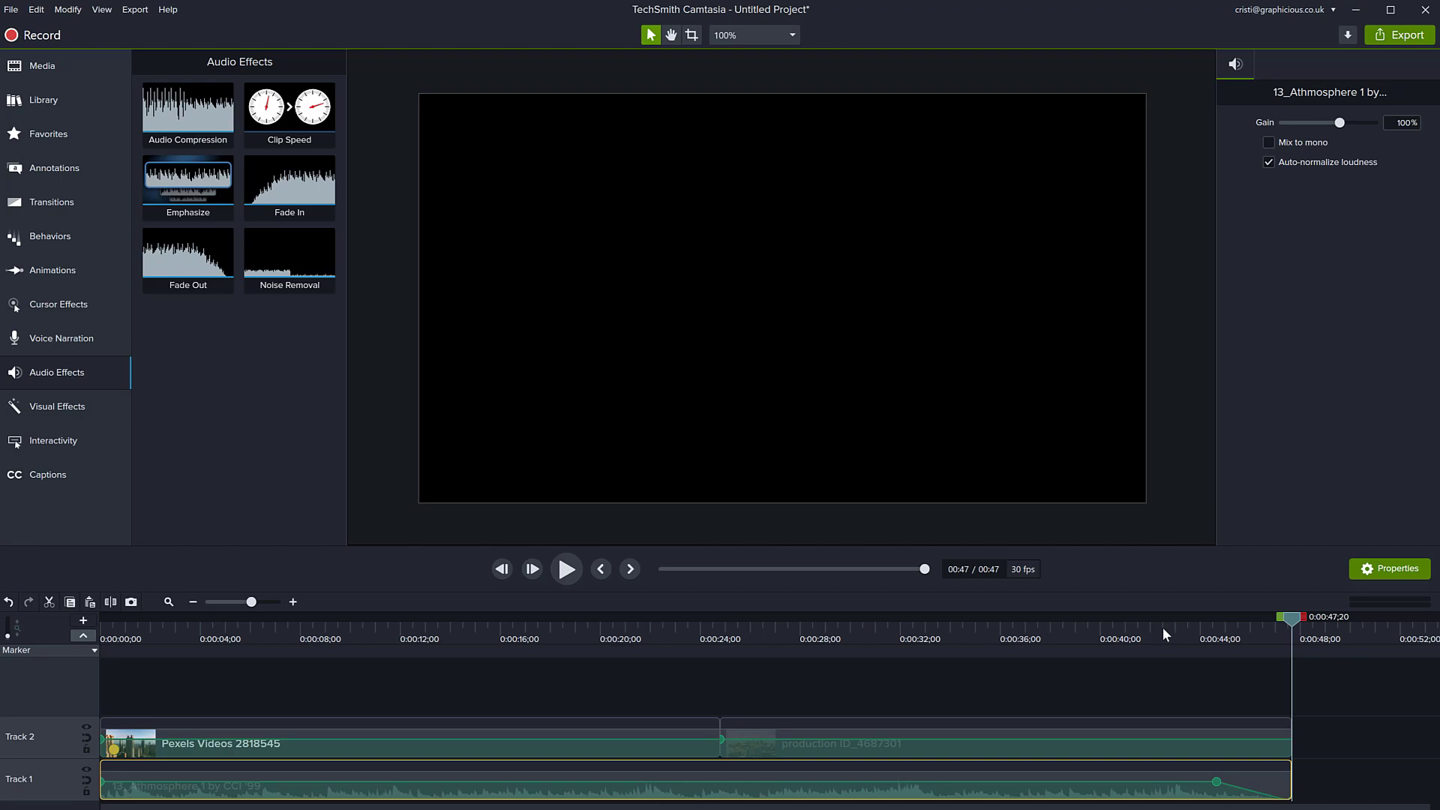
{"action": "mouse_move", "coordinate": [1153, 718]}
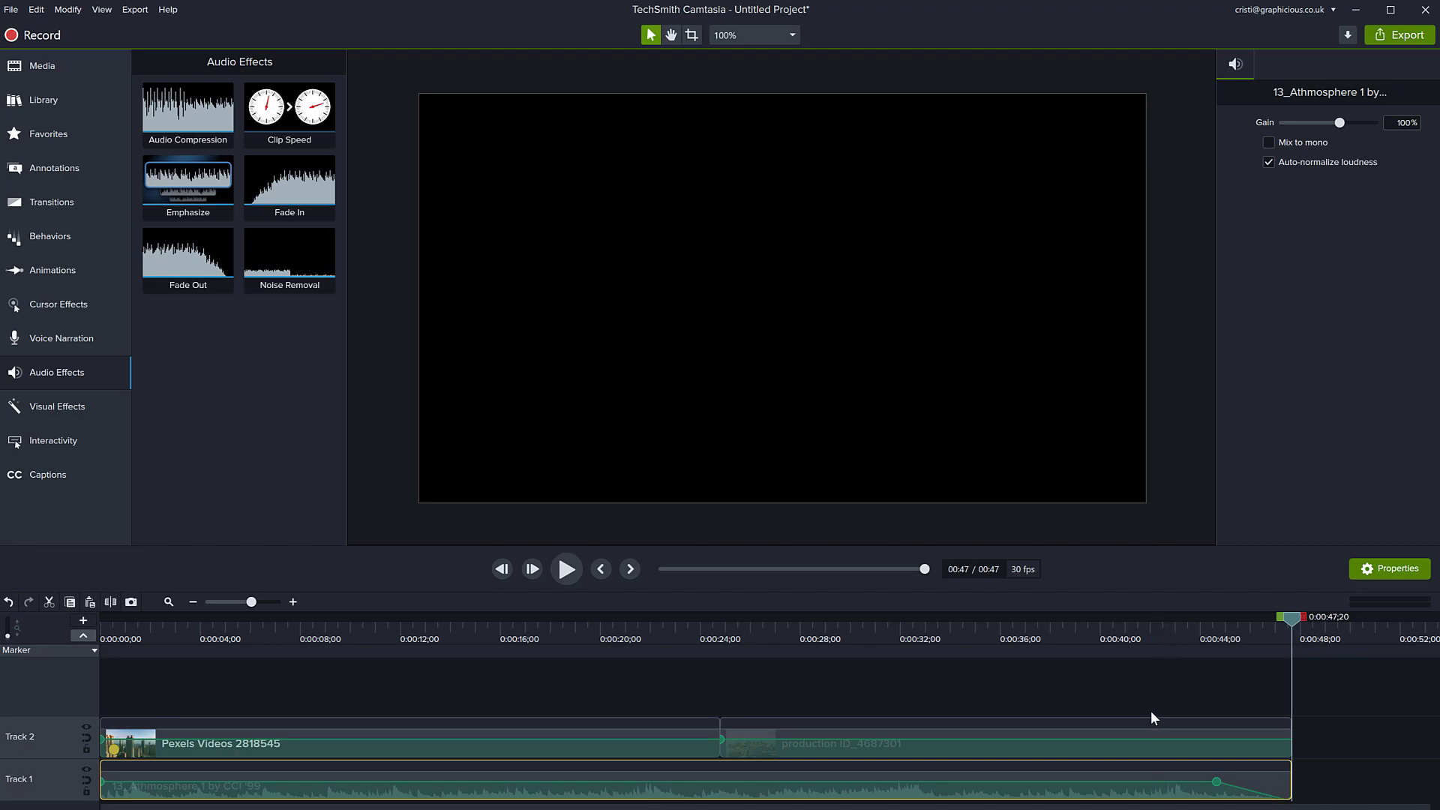
{"action": "mouse_move", "coordinate": [1147, 712]}
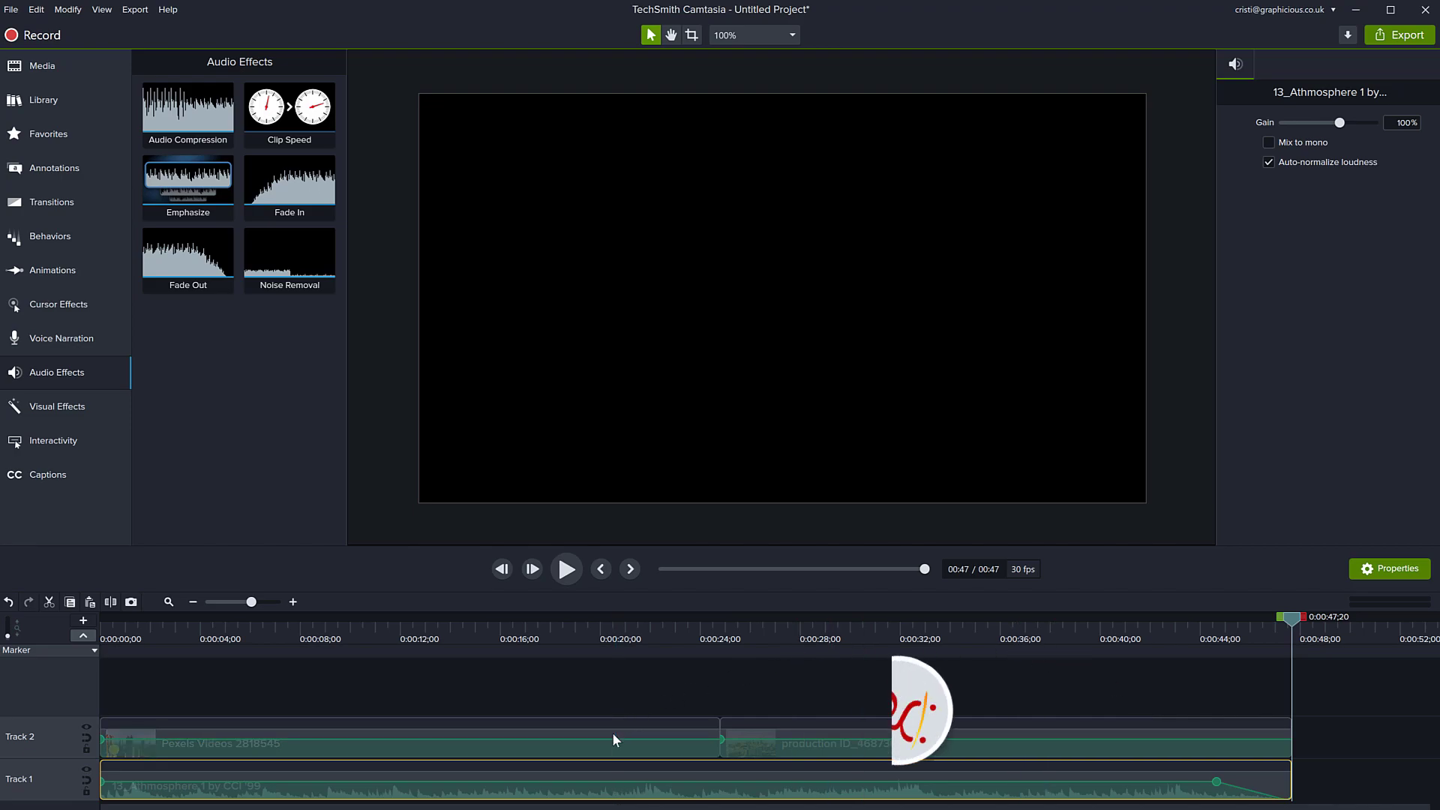
Right-click the Pexels Videos 2818545 clip on Track 2 to show its options.
{"action": "right_click", "coordinate": [614, 740]}
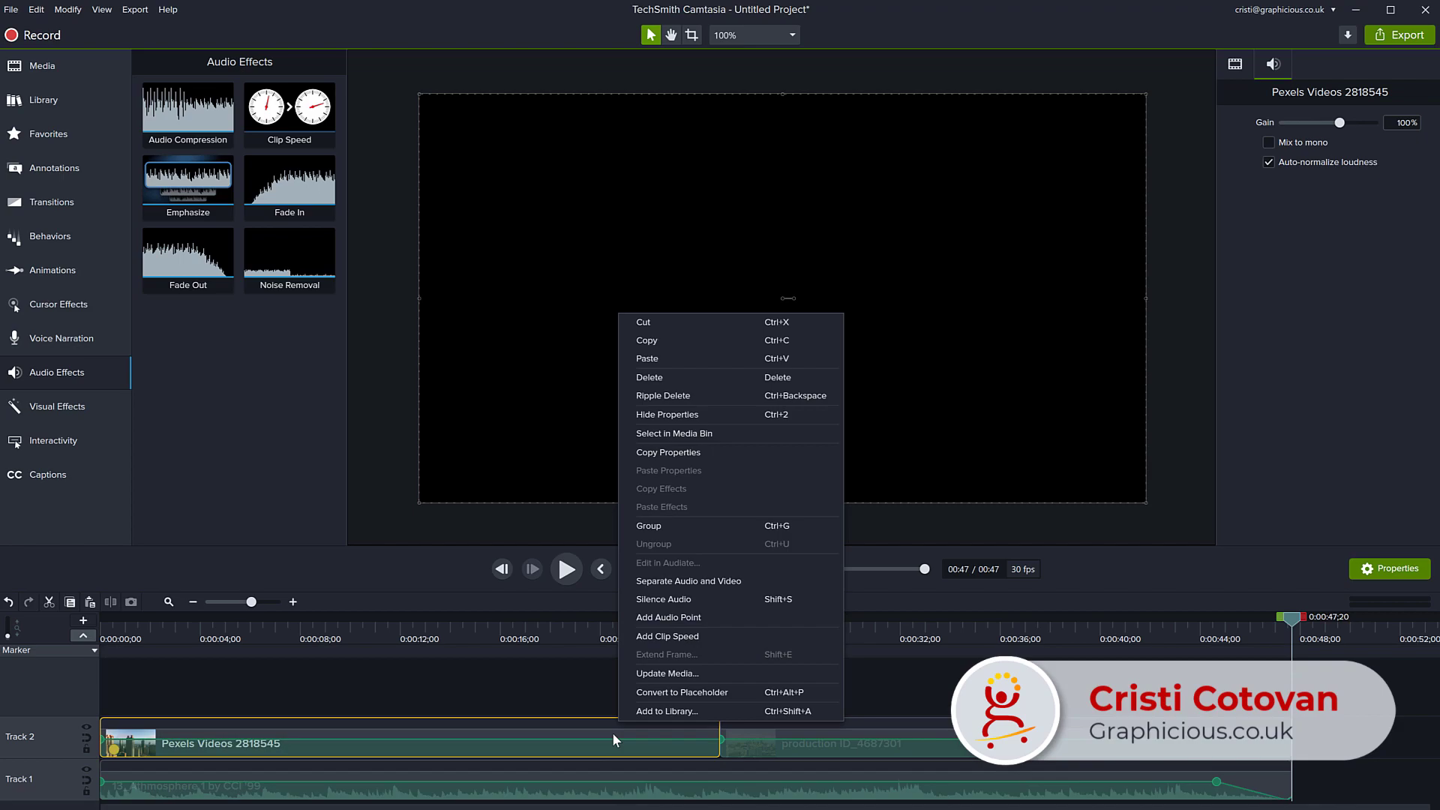
{"action": "mouse_move", "coordinate": [669, 599]}
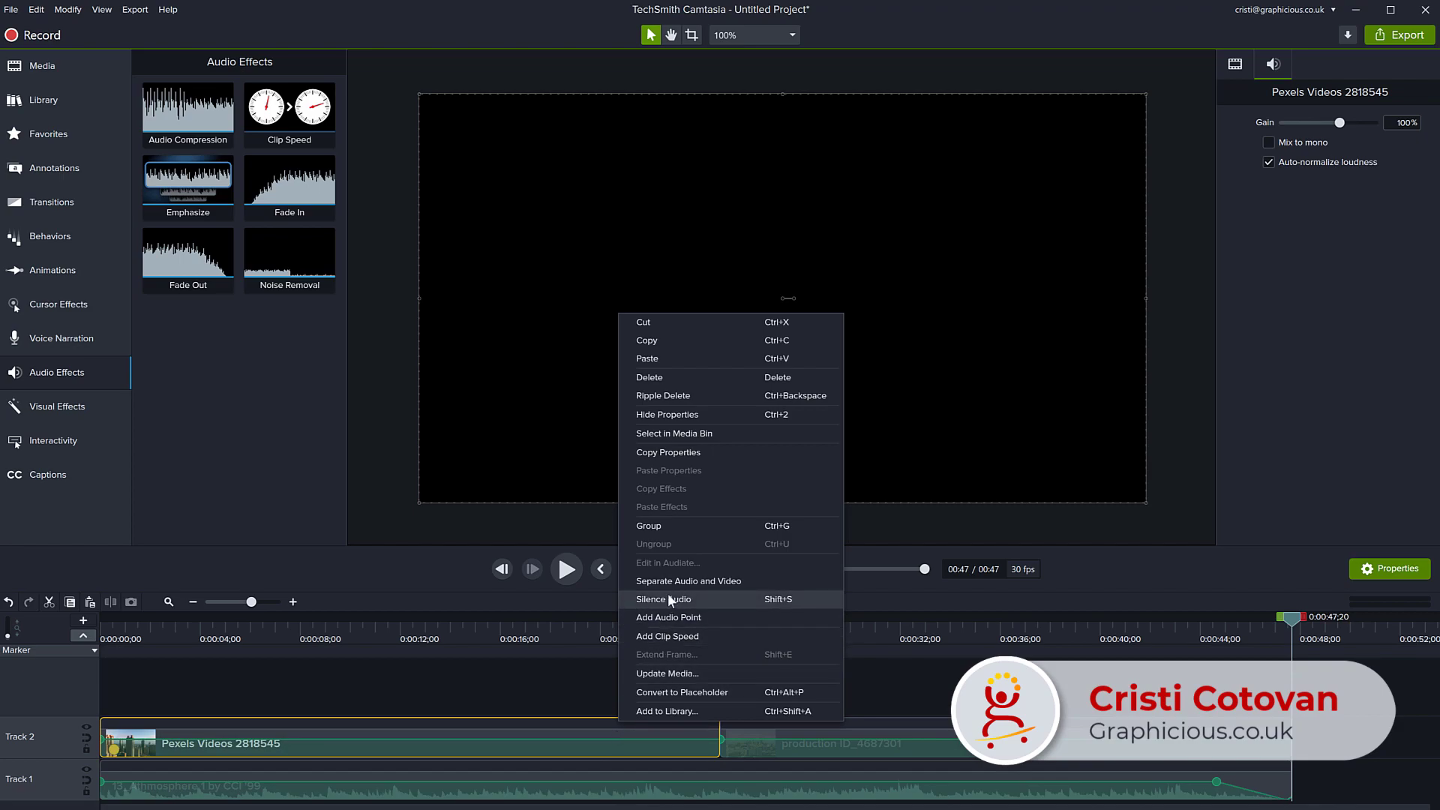